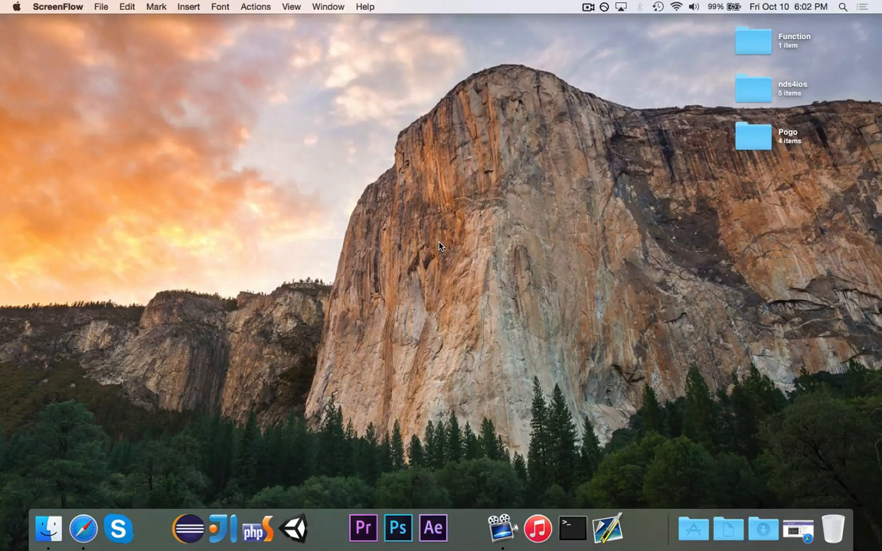
- Launch Safari from the Dock to reach the JetBrains PhpStorm page
left_click(440, 244)
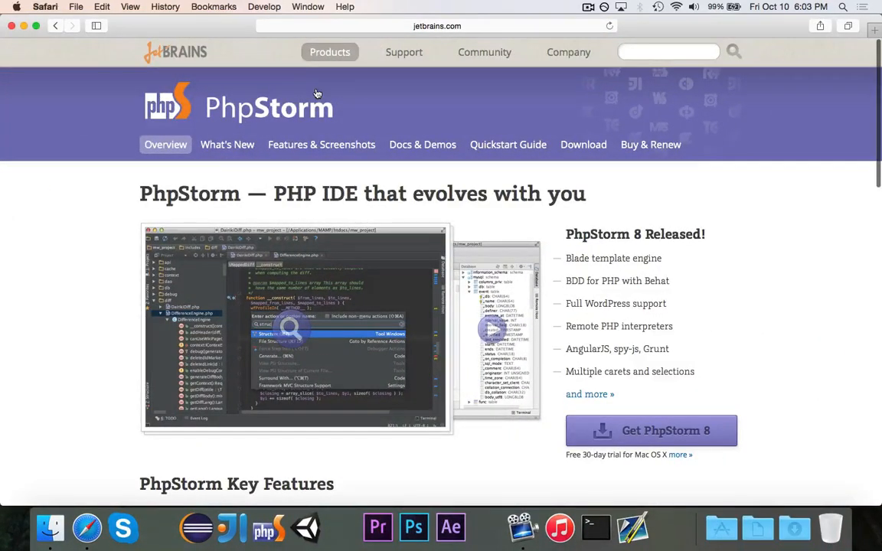
mouse_move(86, 321)
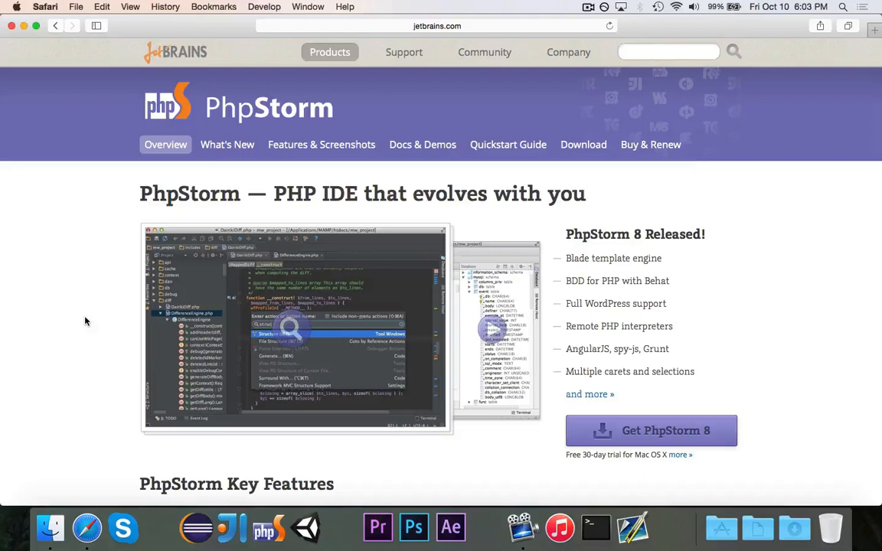
mouse_move(89, 330)
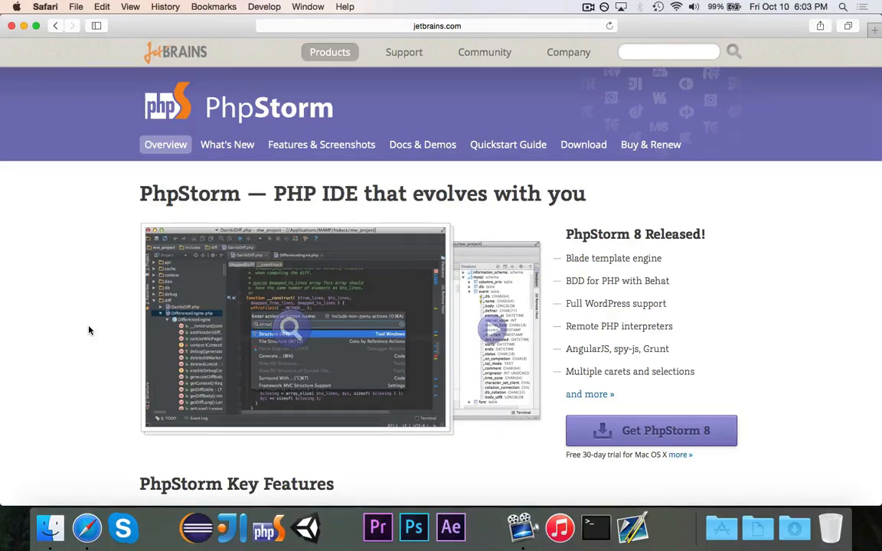
mouse_move(263, 528)
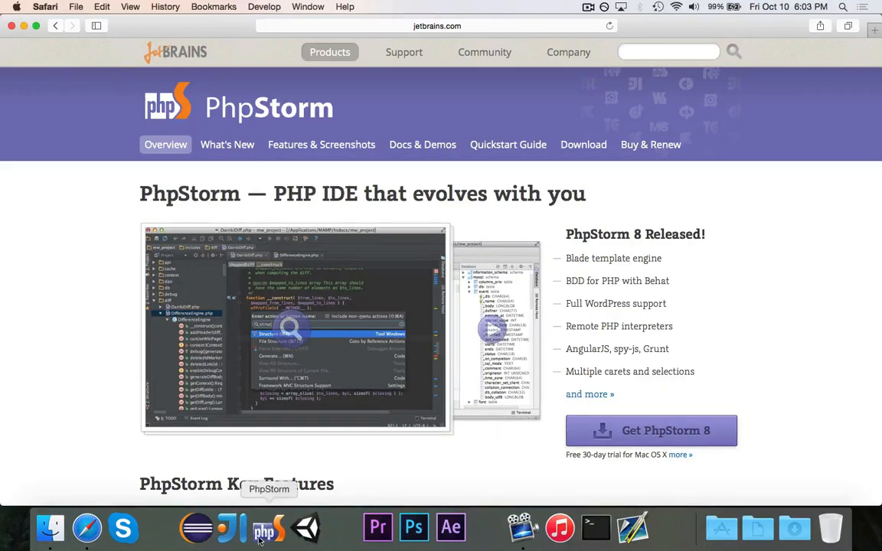
mouse_move(83, 343)
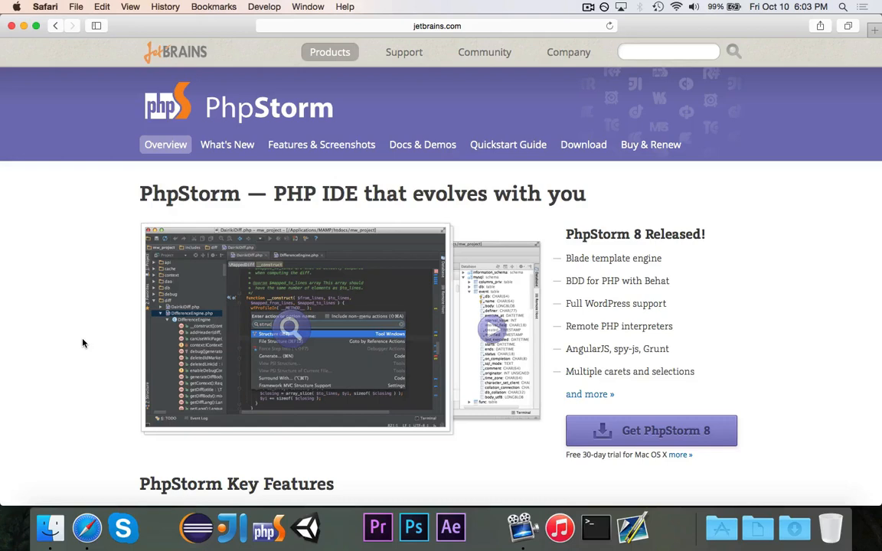
mouse_move(698, 324)
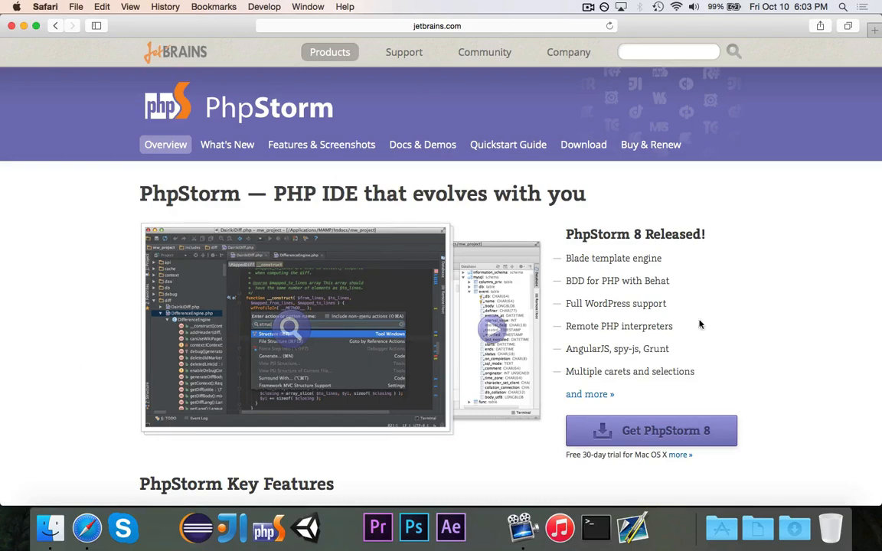
mouse_move(626, 476)
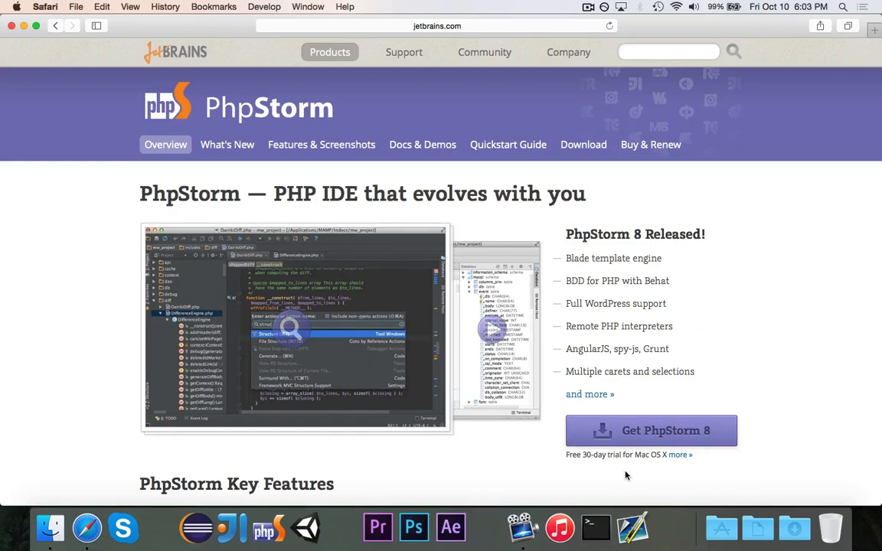
mouse_move(616, 186)
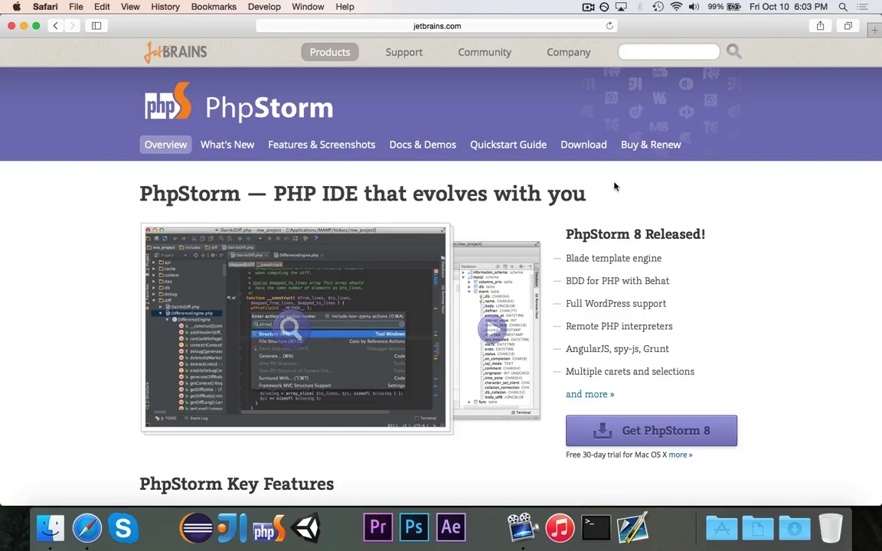
left_click(584, 144)
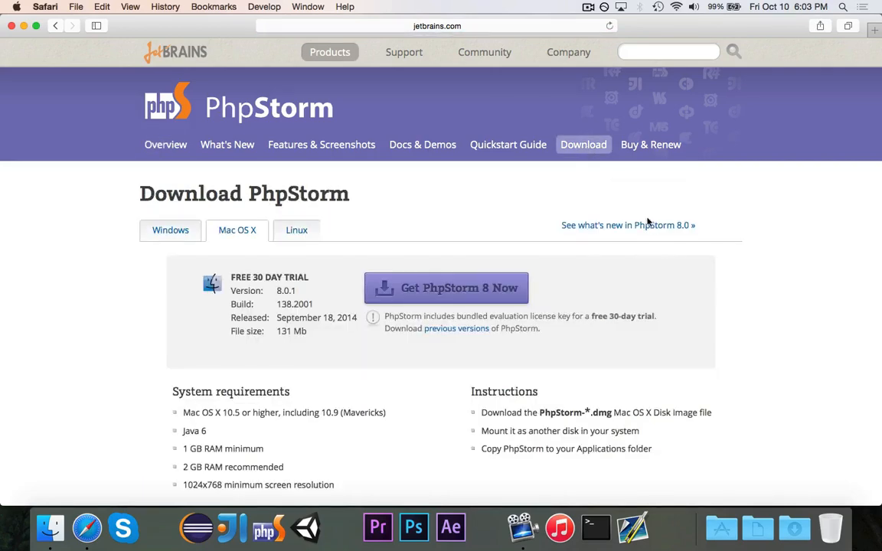
mouse_move(586, 336)
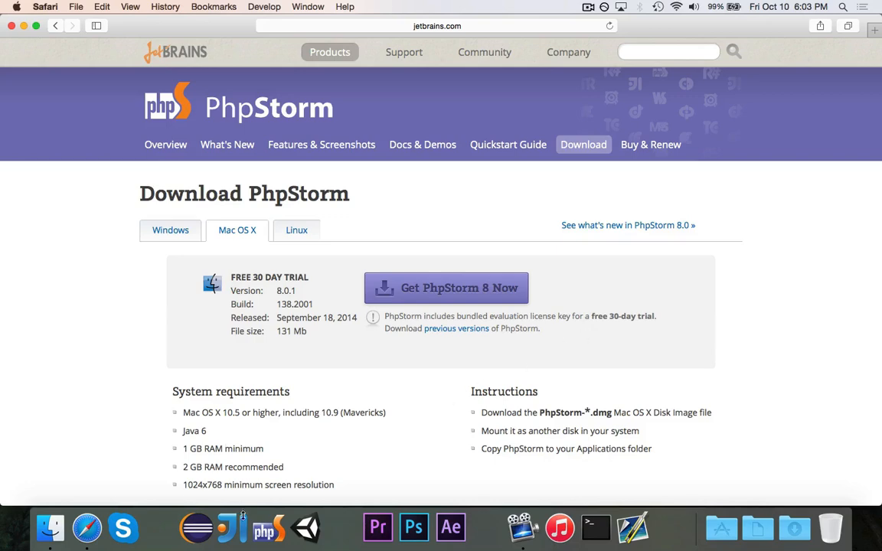
left_click(165, 144)
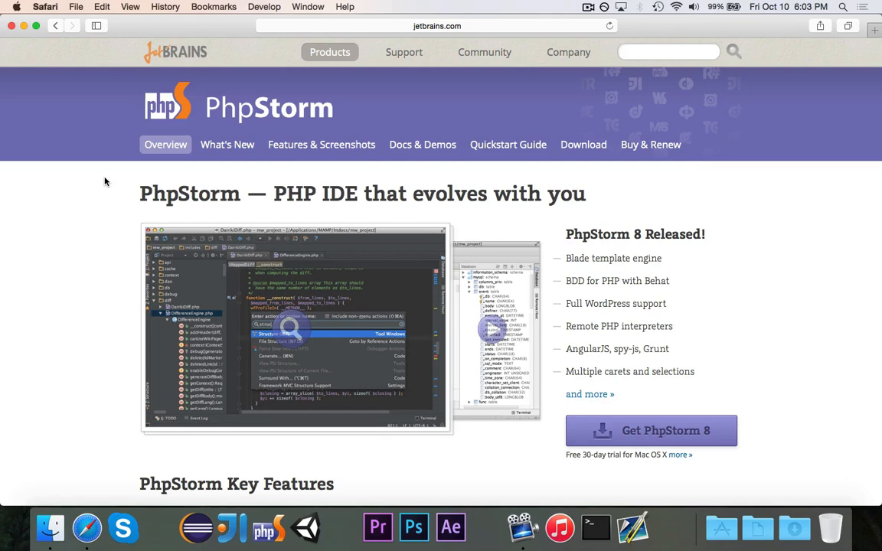
mouse_move(264, 528)
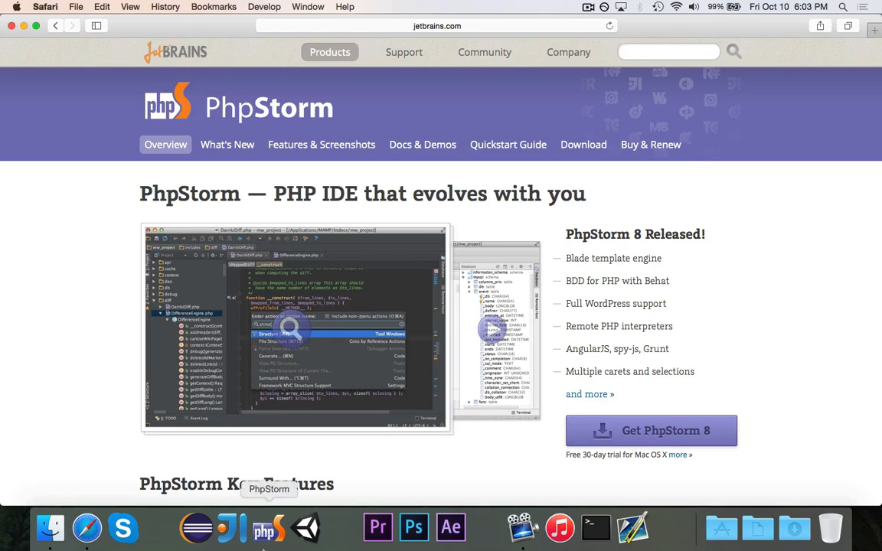
left_click(263, 526)
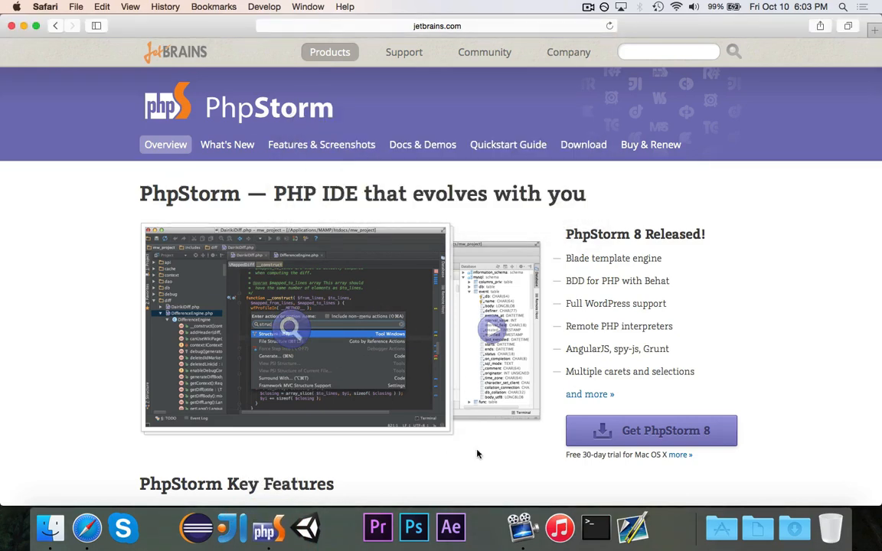
mouse_move(306, 464)
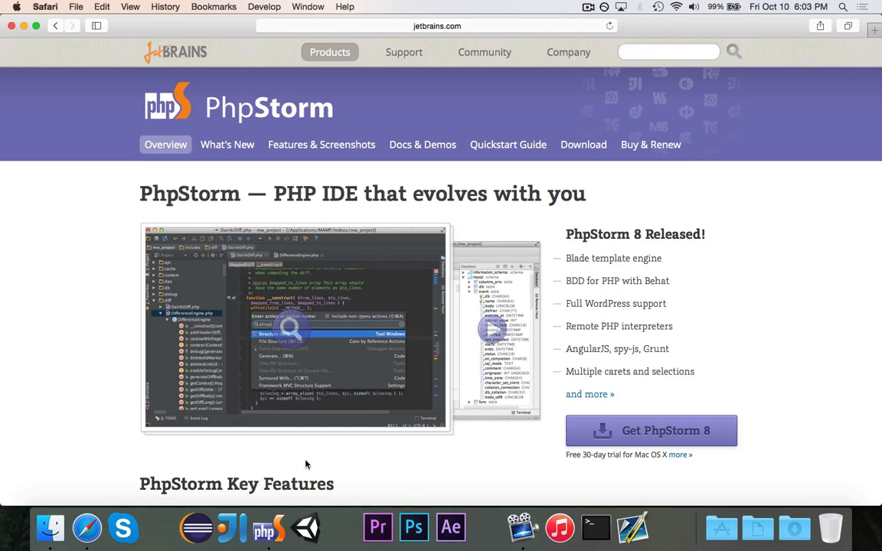
mouse_move(77, 279)
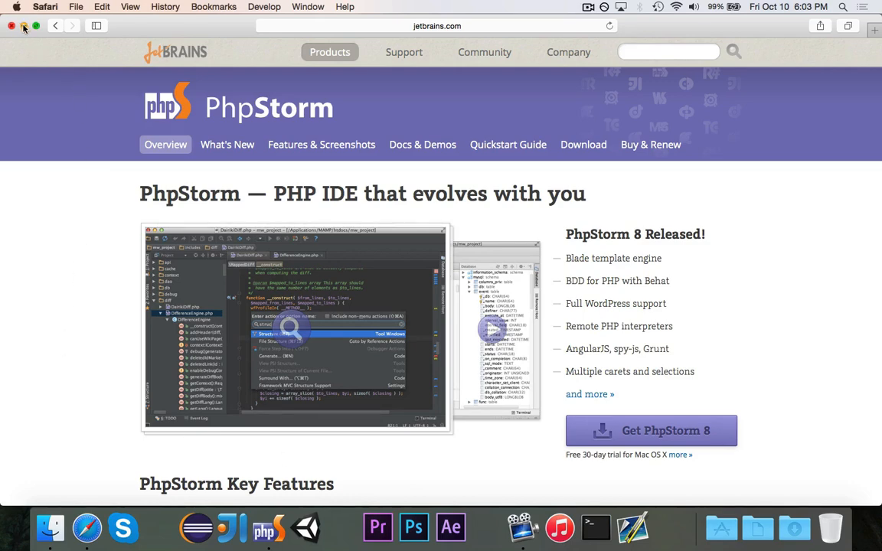
- Start a new project named Website located under Documents/YouTube/Web Development Basics
left_click(263, 527)
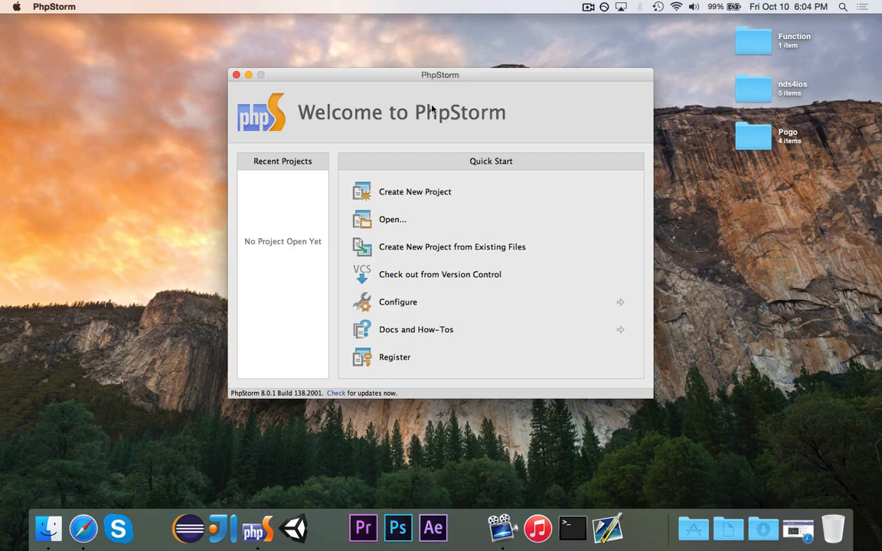
mouse_move(269, 288)
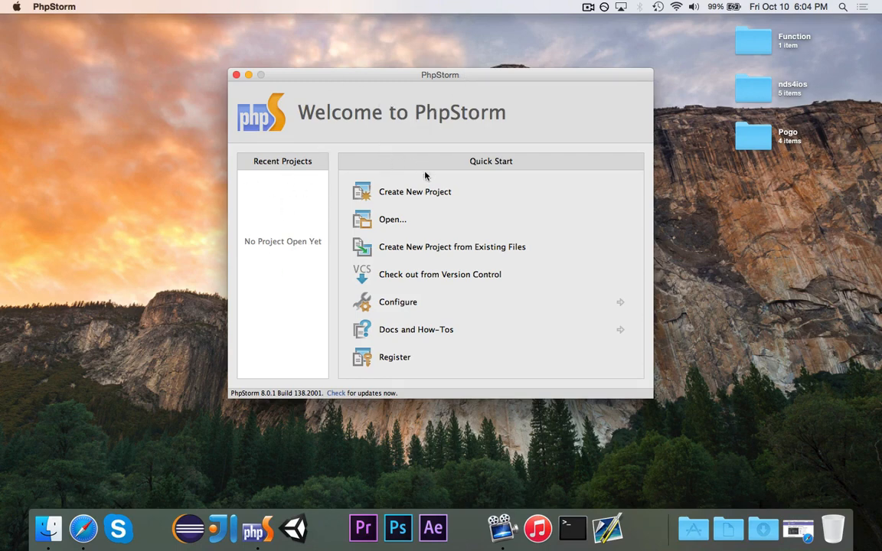
left_click(415, 191)
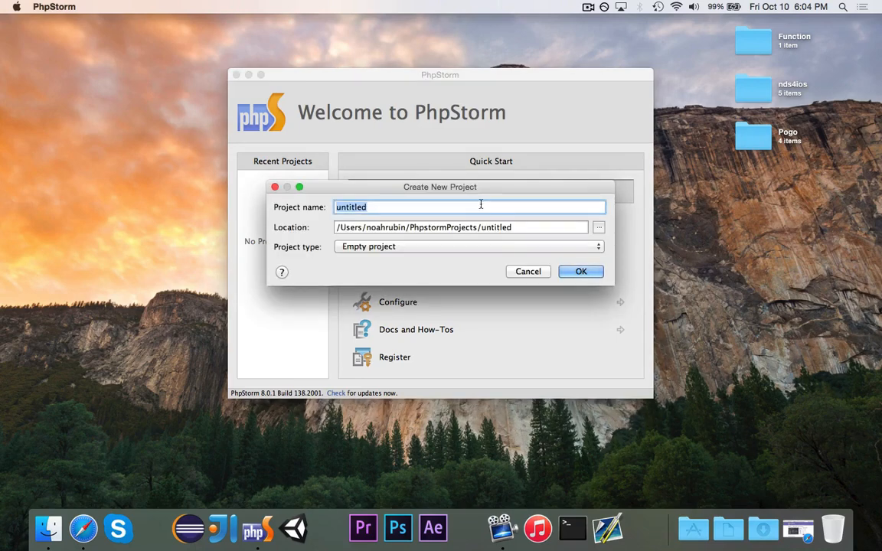
left_click(599, 227)
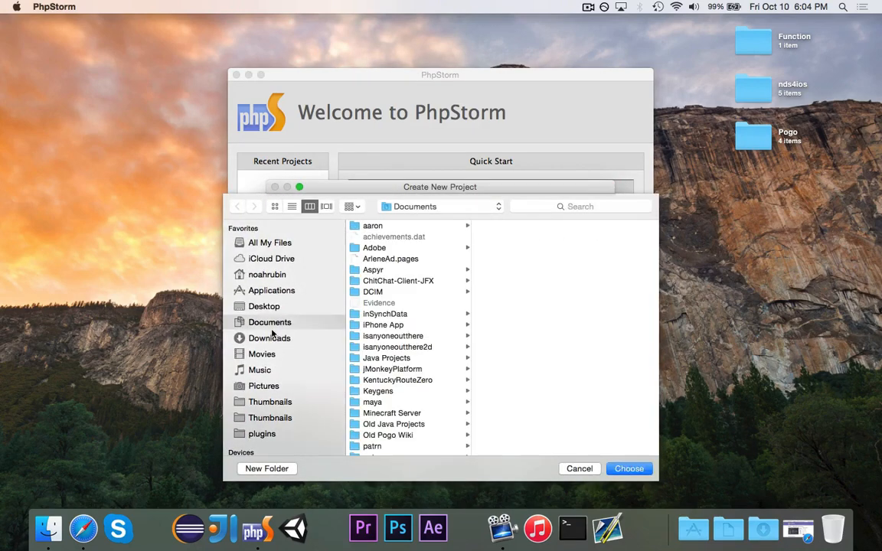
scroll("down", 3)
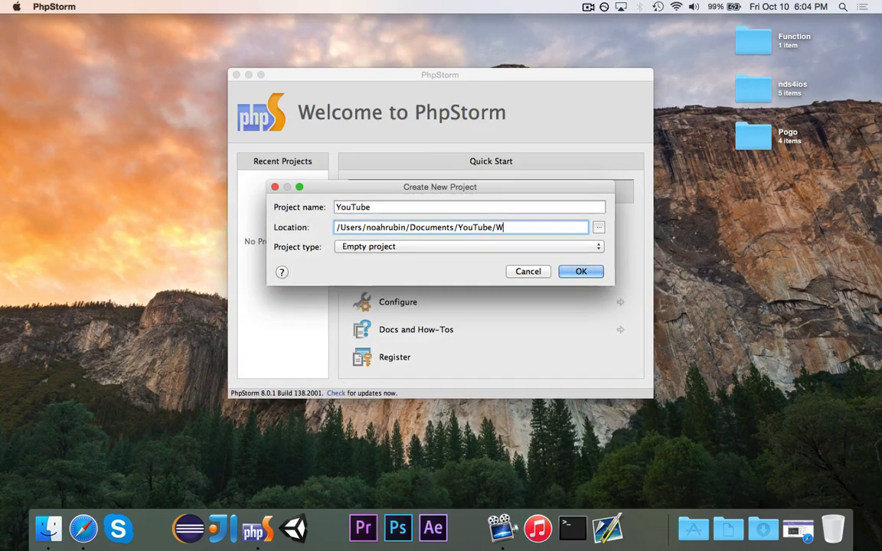
type("eb Development")
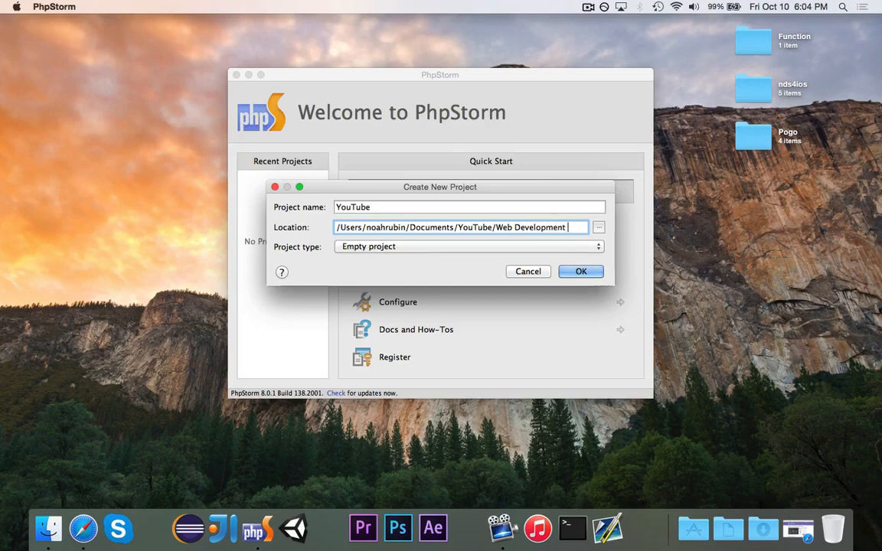
type("Basics/")
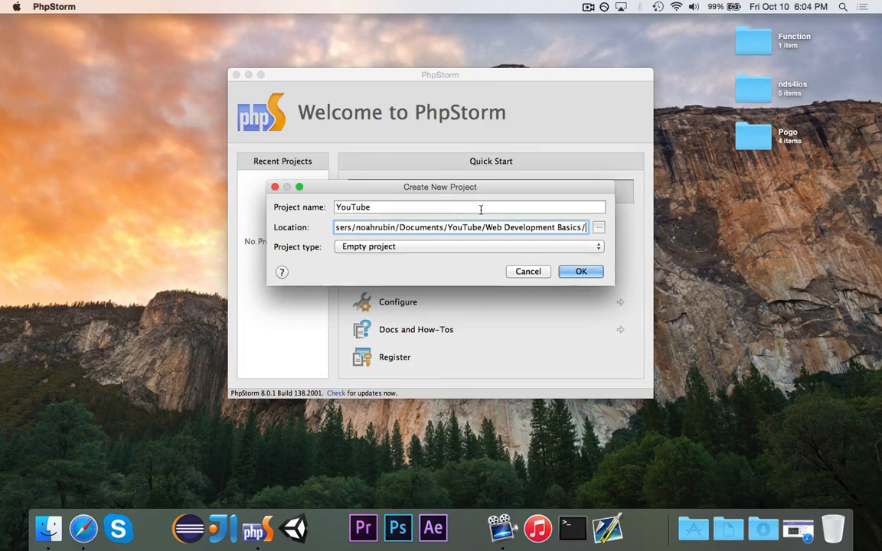
type("Website")
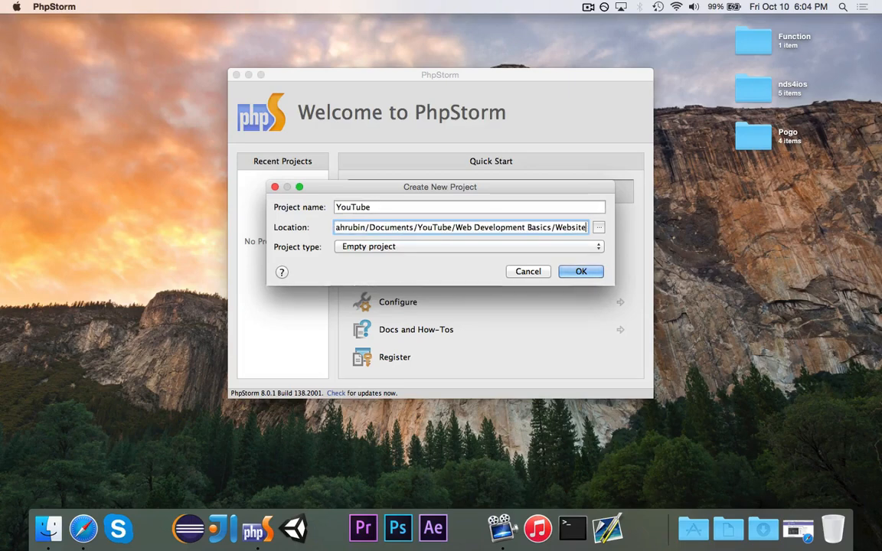
type("Website")
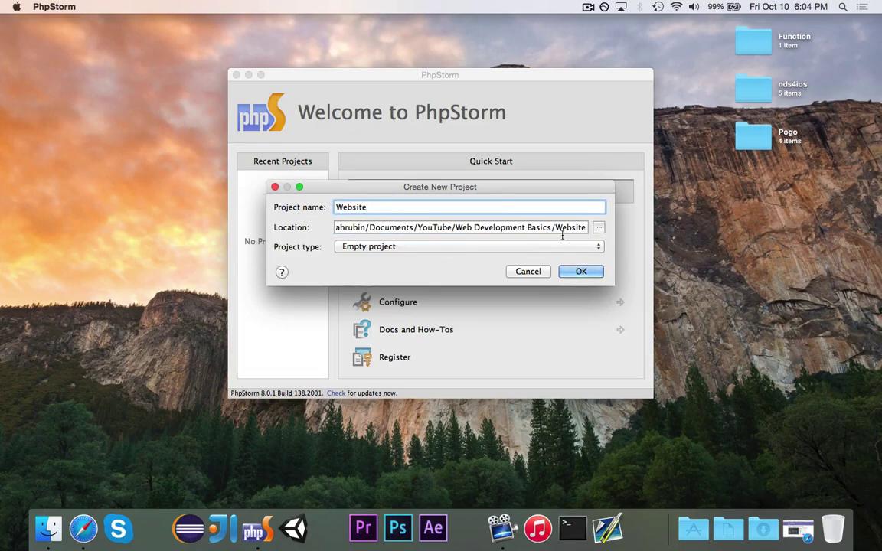
- Choose Empty project as the project type
left_click(467, 245)
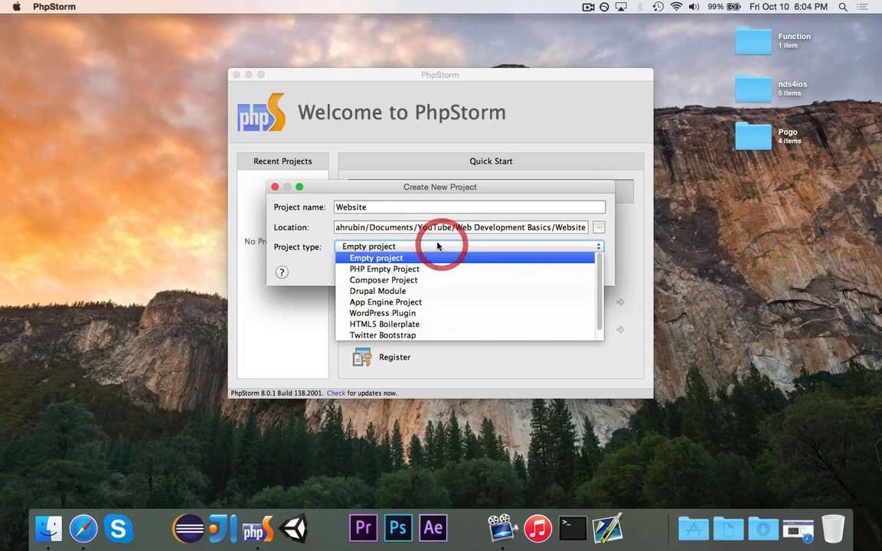
left_click(376, 258)
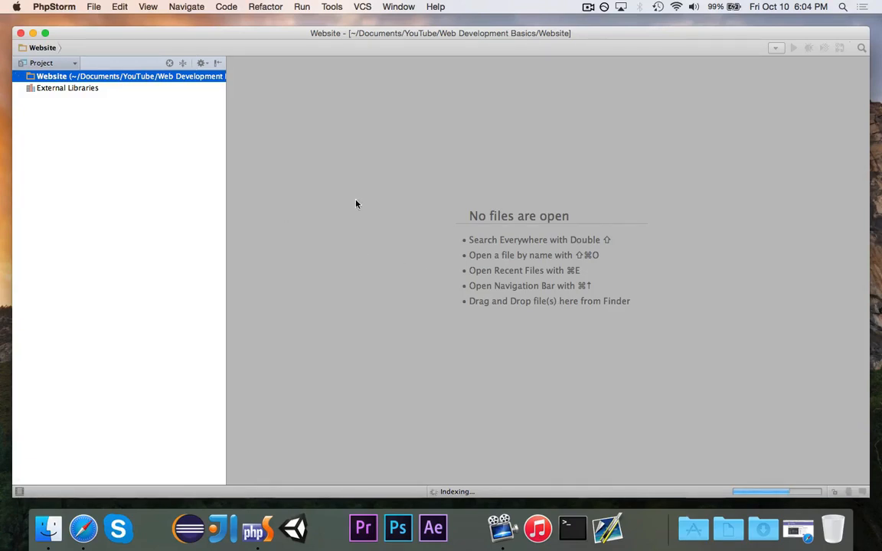
mouse_move(386, 193)
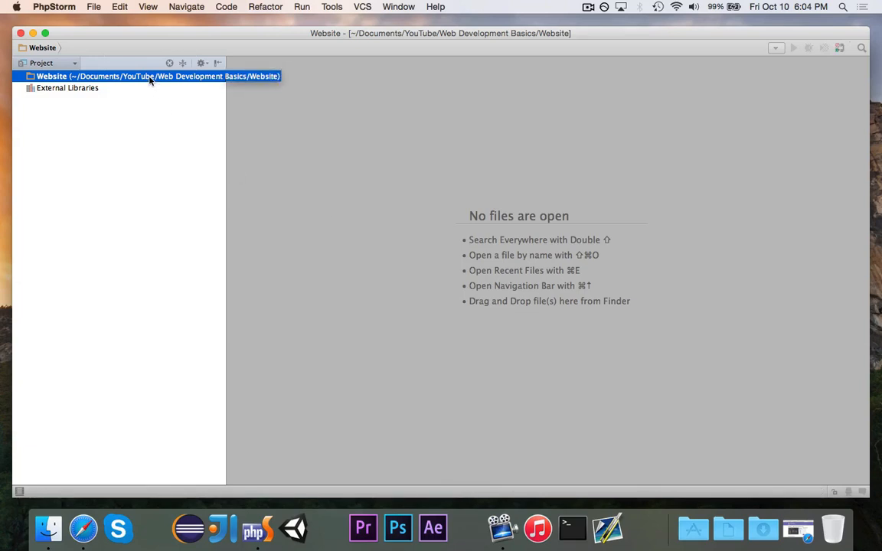
mouse_move(101, 79)
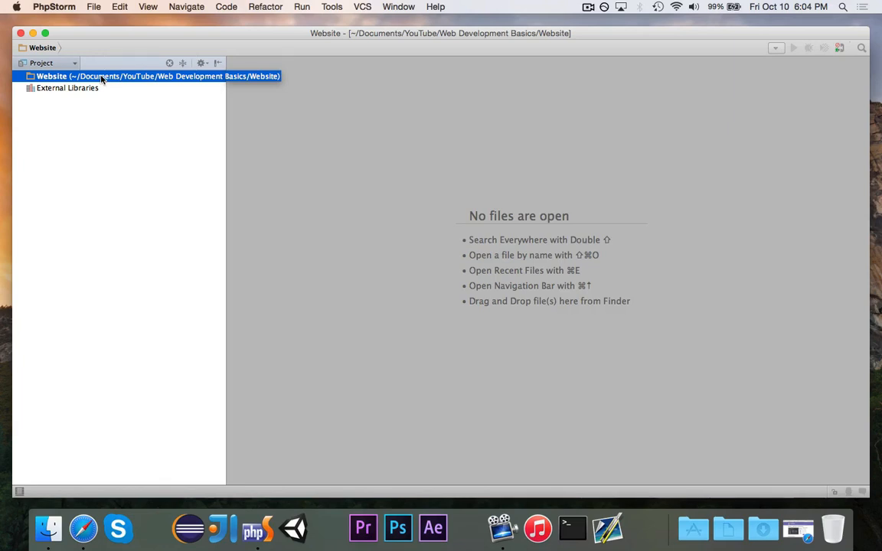
- Create an HTML 4 file named index in the Website project via New > HTML File
right_click(99, 77)
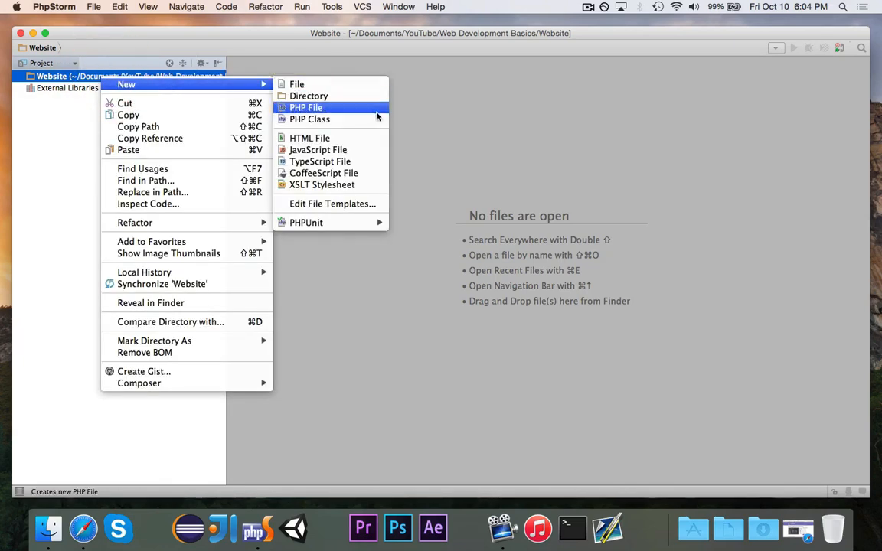
mouse_move(309, 138)
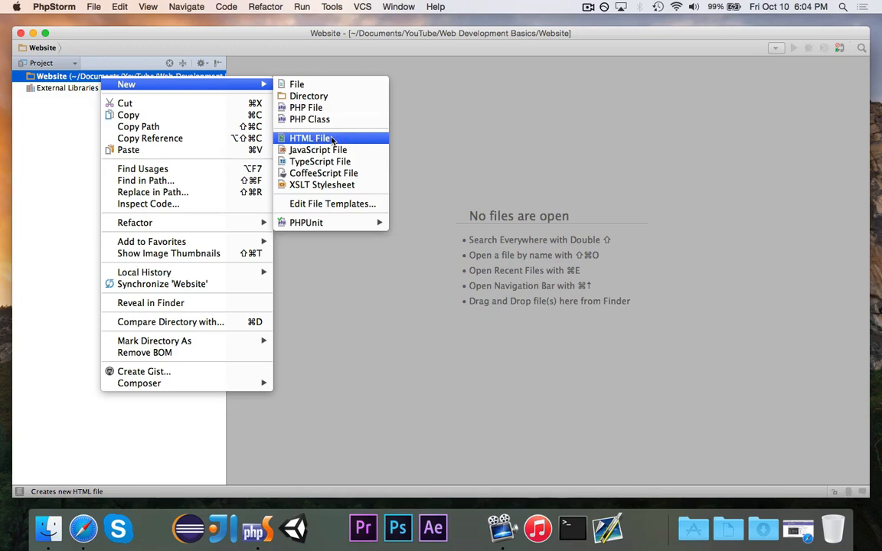
left_click(310, 138)
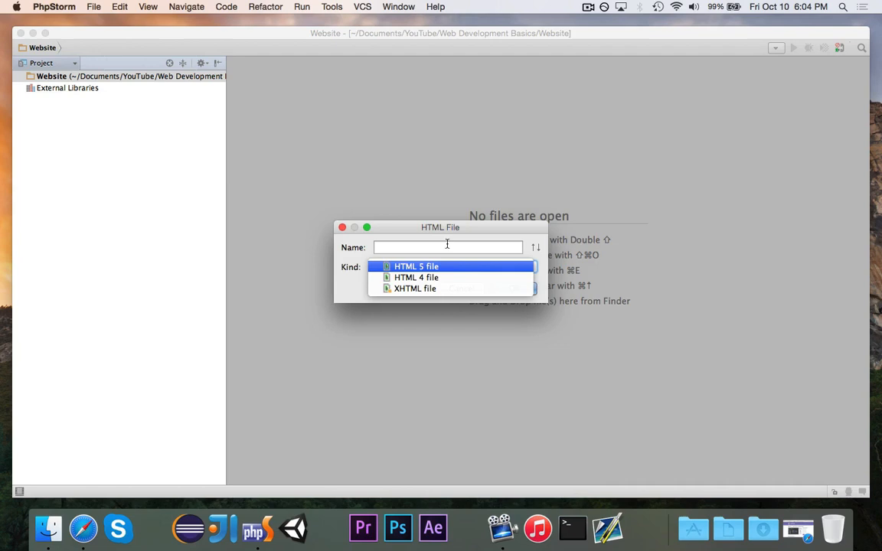
left_click(414, 288)
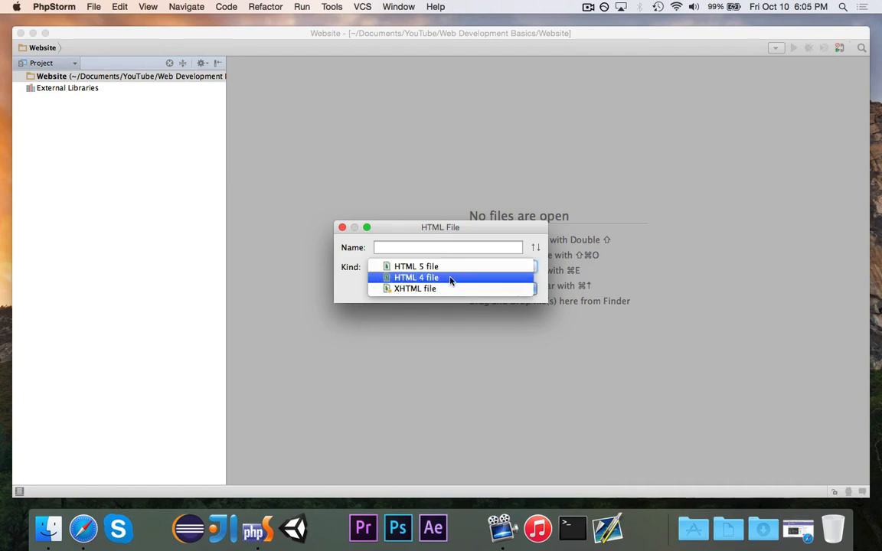
left_click(416, 277)
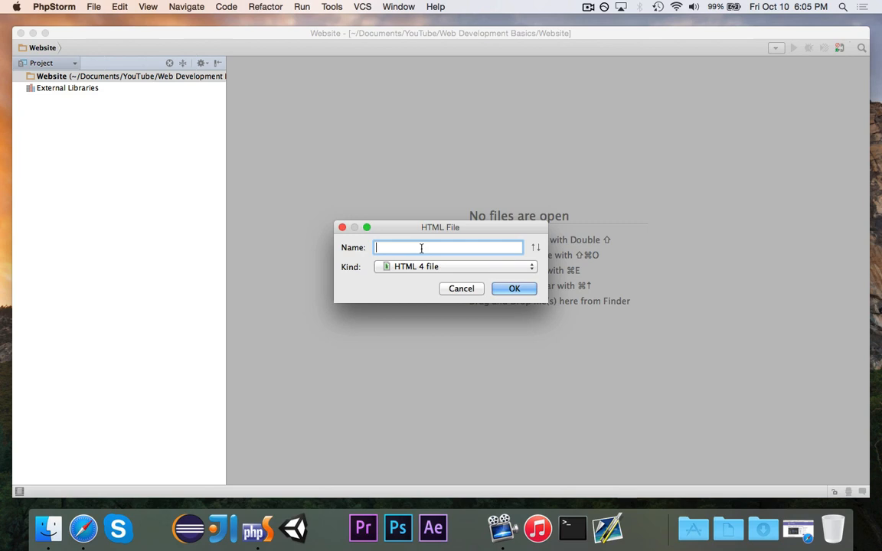
type("index")
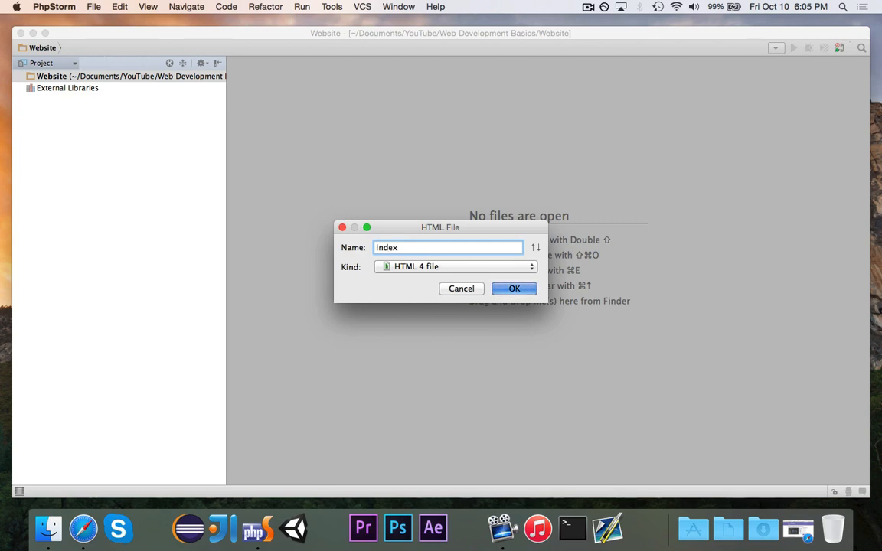
left_click(514, 288)
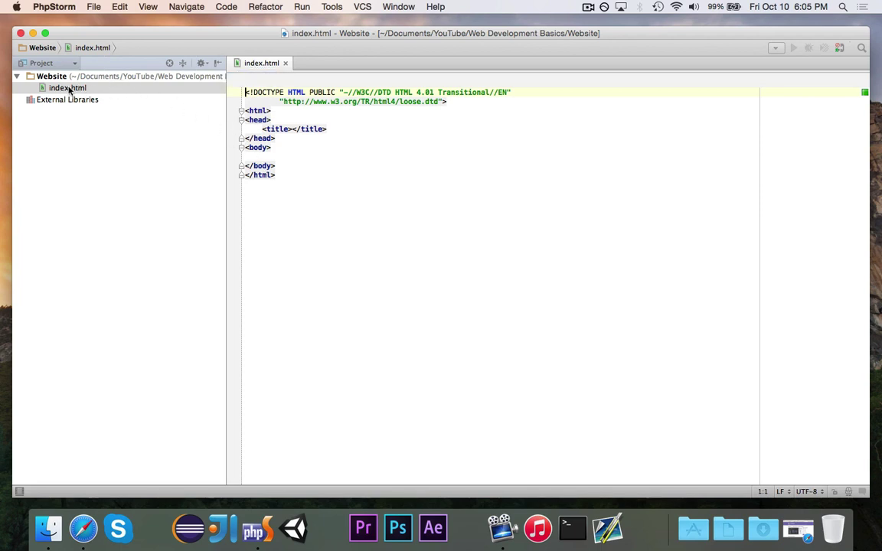
mouse_move(297, 245)
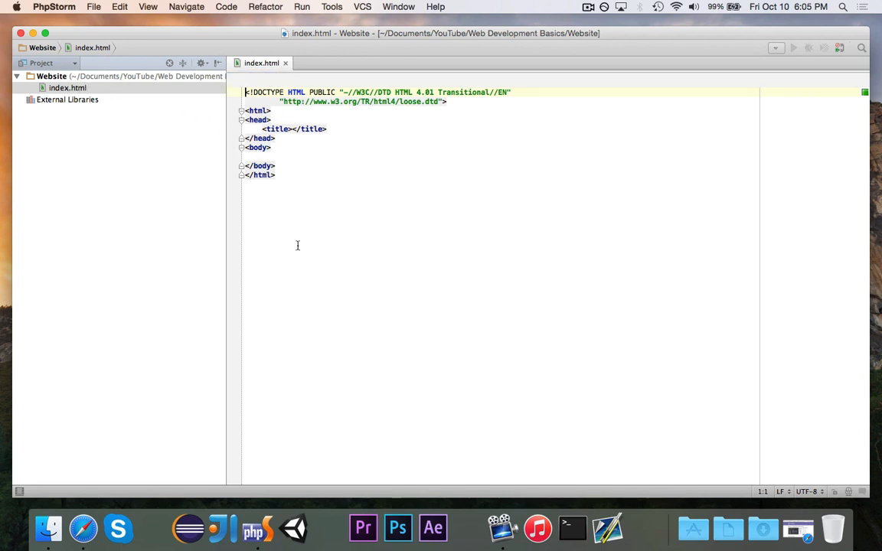
- Place the caret at the end of the generated template markup in index.html
left_click(276, 175)
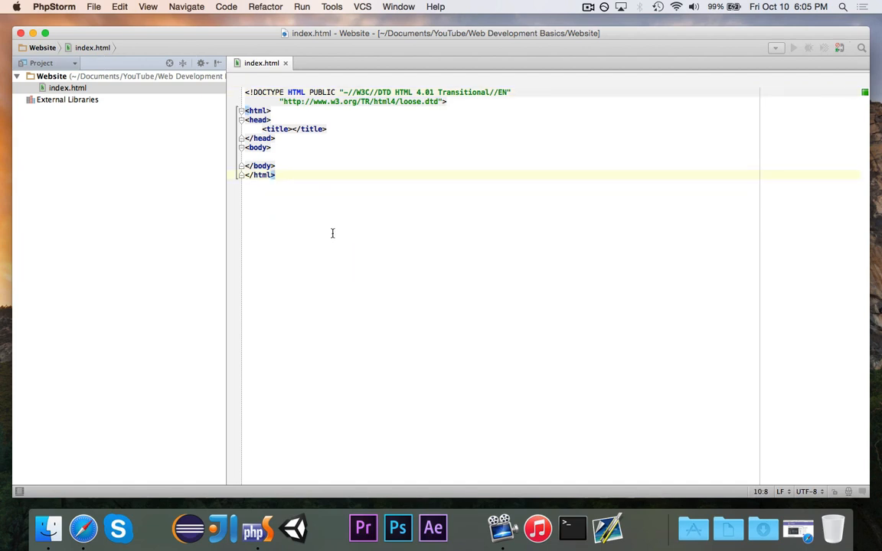
mouse_move(305, 228)
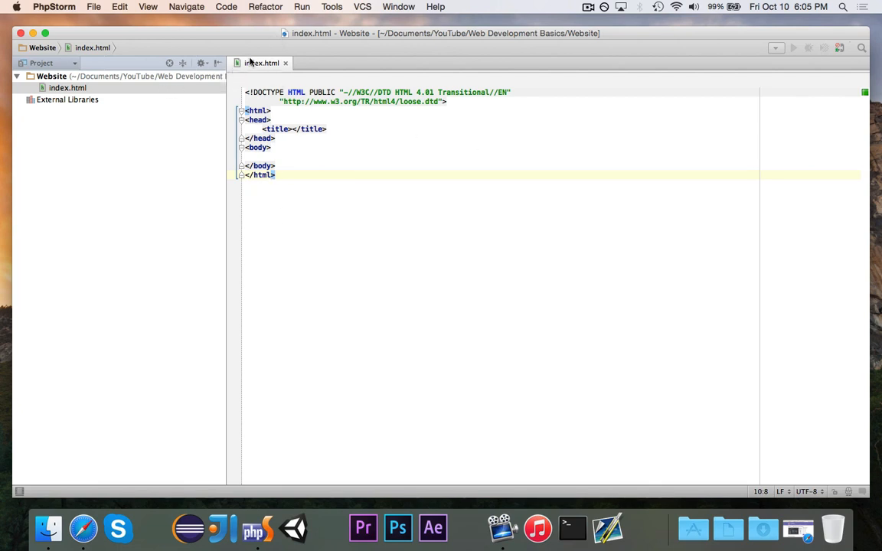
mouse_move(264, 77)
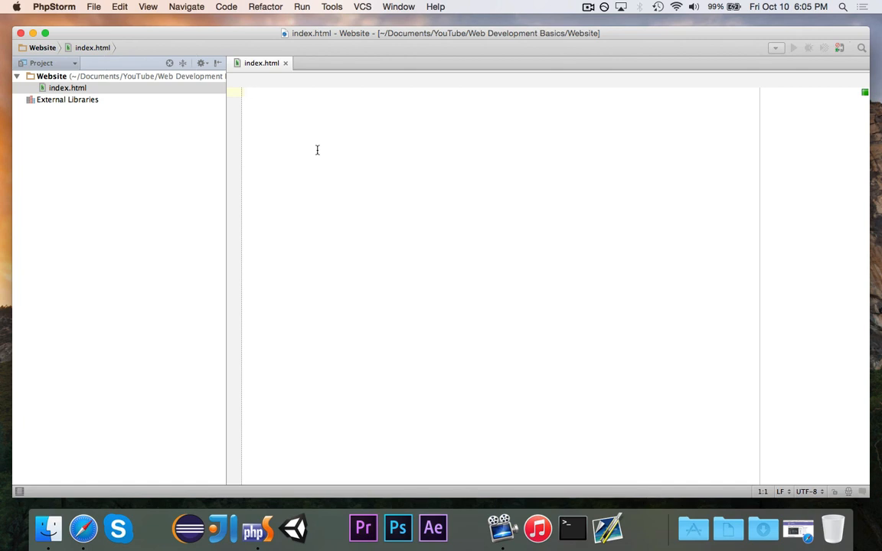
- Write <html> with nested <head> and <body> tags, letting autocomplete close them
left_click(245, 92)
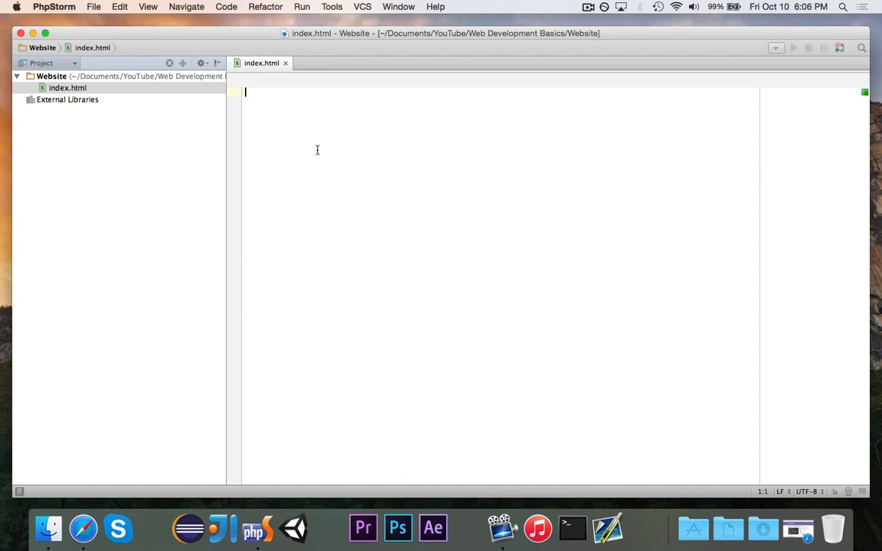
type("<html")
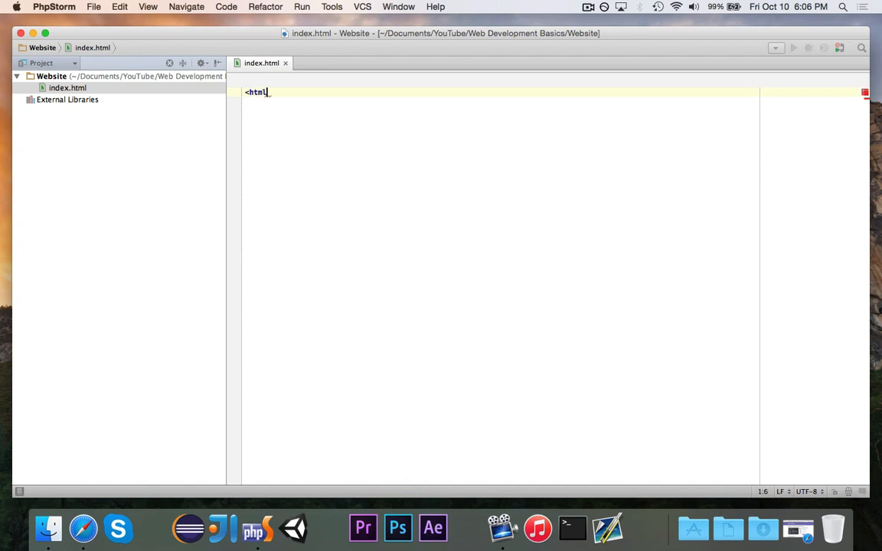
type("></html>")
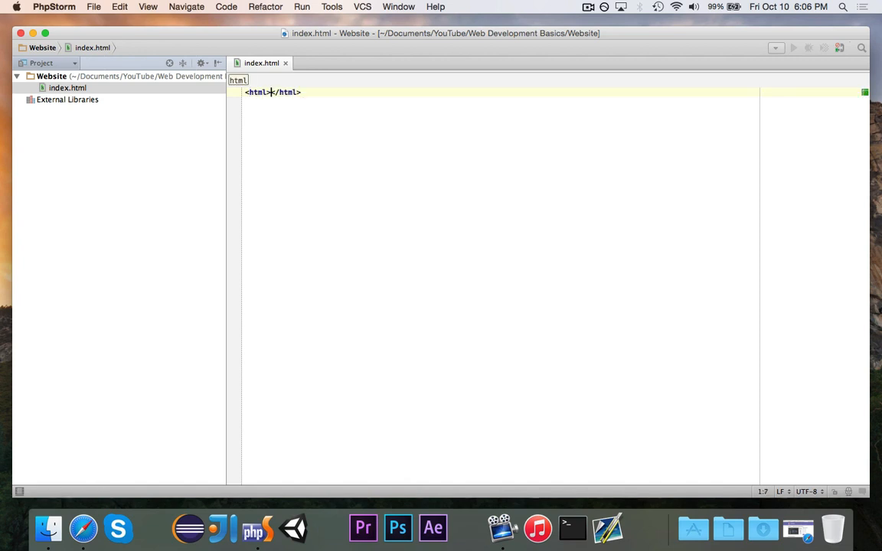
key("Return")
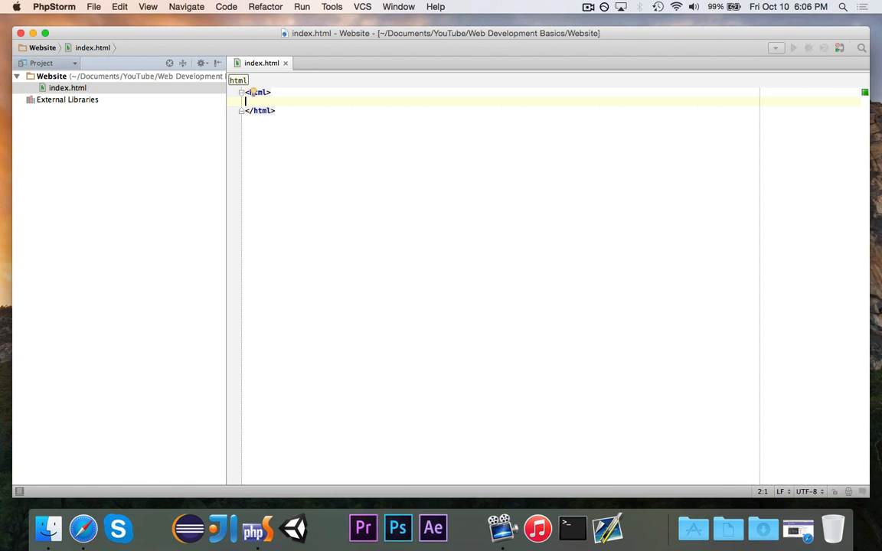
mouse_move(414, 198)
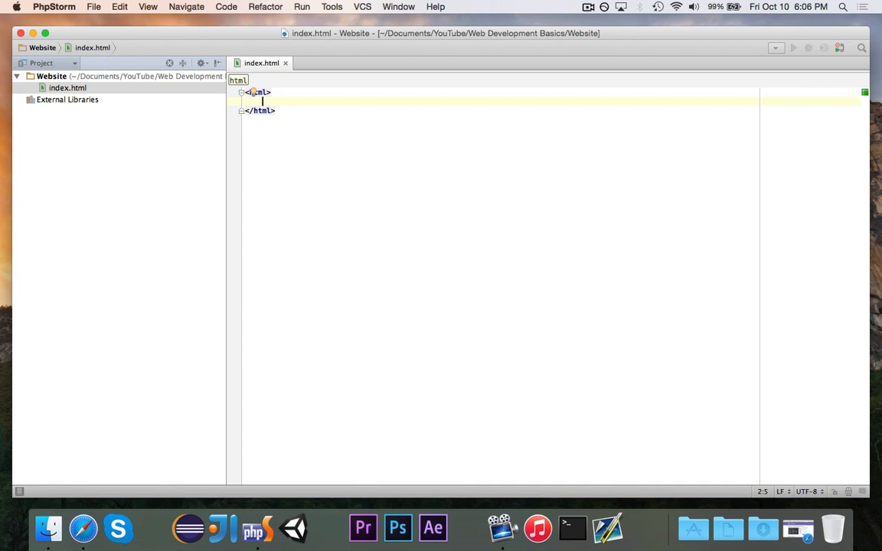
type("<")
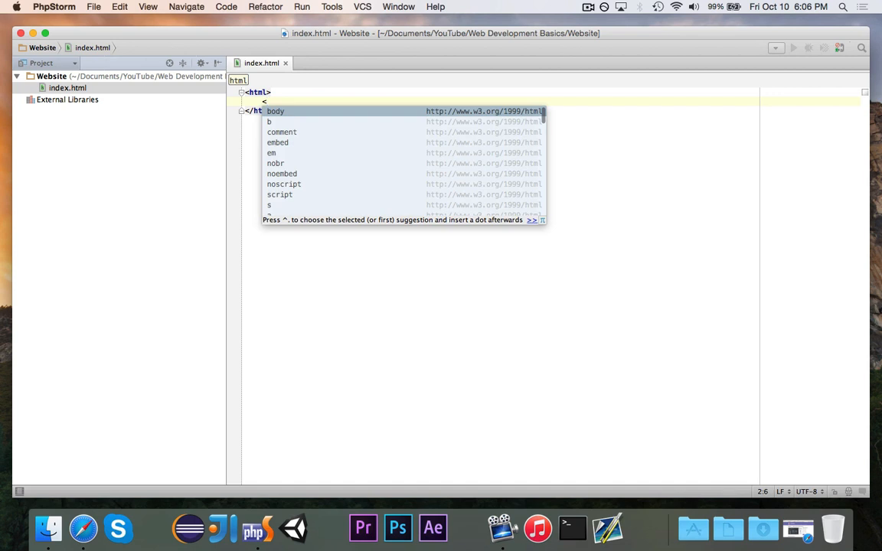
type("head>")
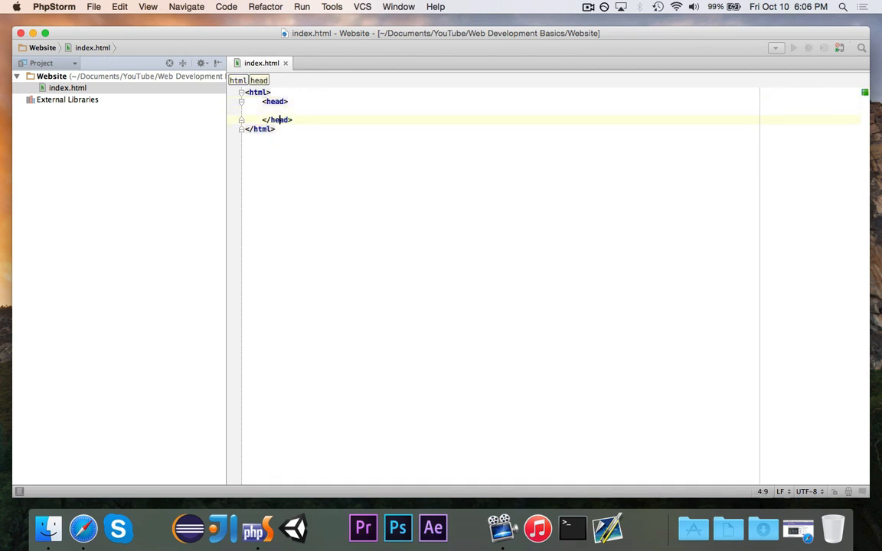
type("<body>")
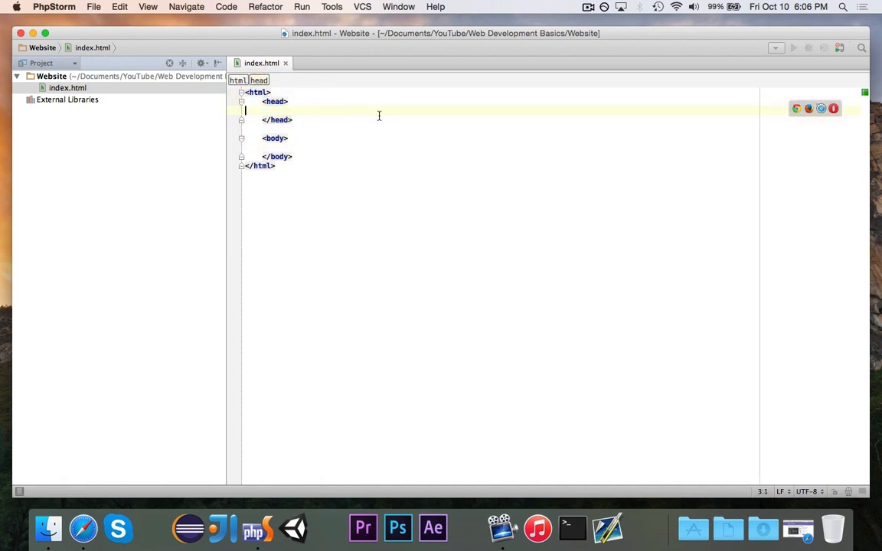
- Place the caret on the blank line inside the head section
left_click(281, 110)
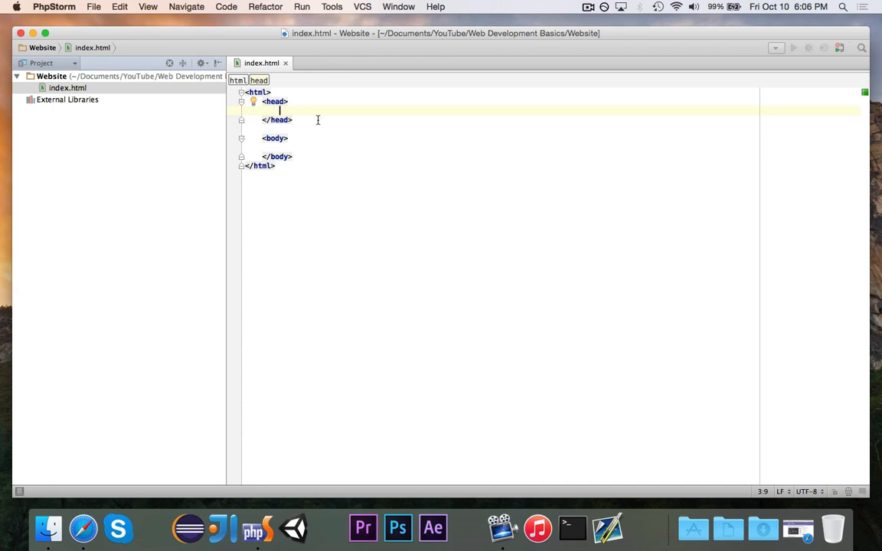
left_click(303, 147)
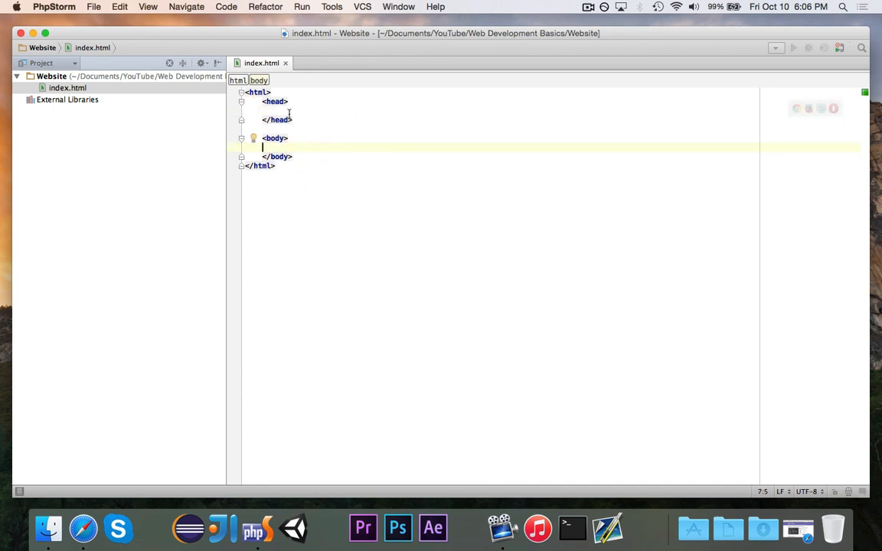
left_click(279, 110)
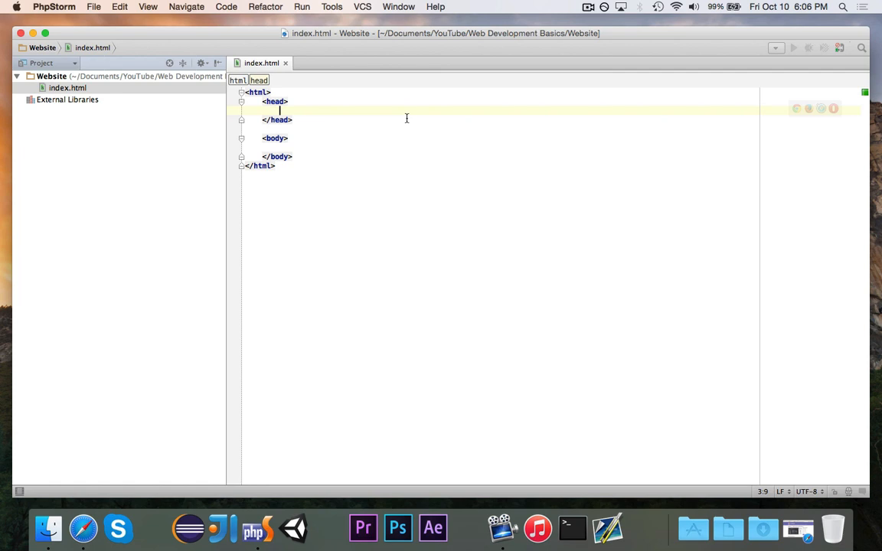
mouse_move(456, 132)
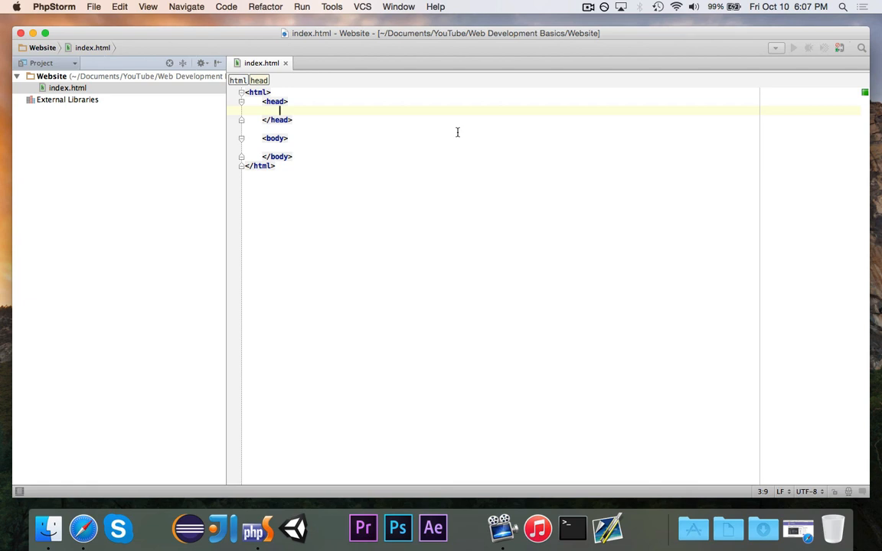
- Add a <title>Website</title> element in the head, then move the caret into the body
type("<title")
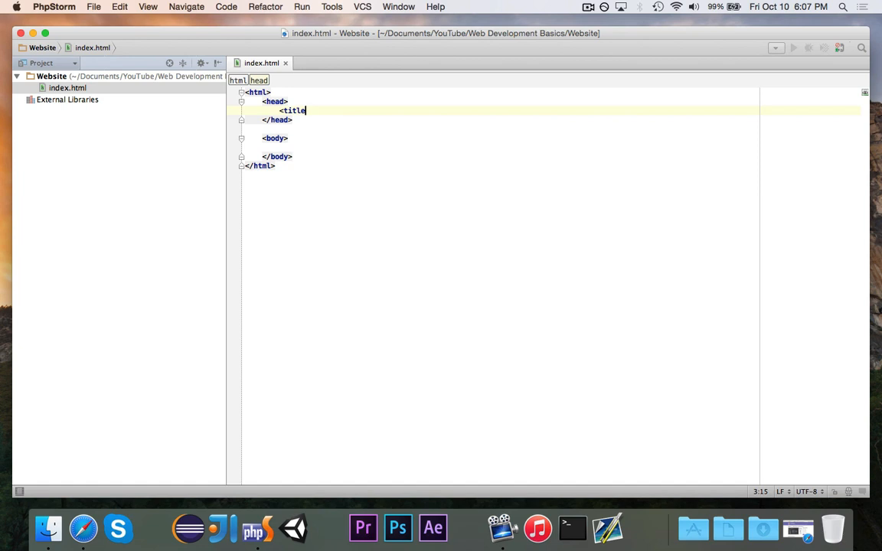
type("></title>")
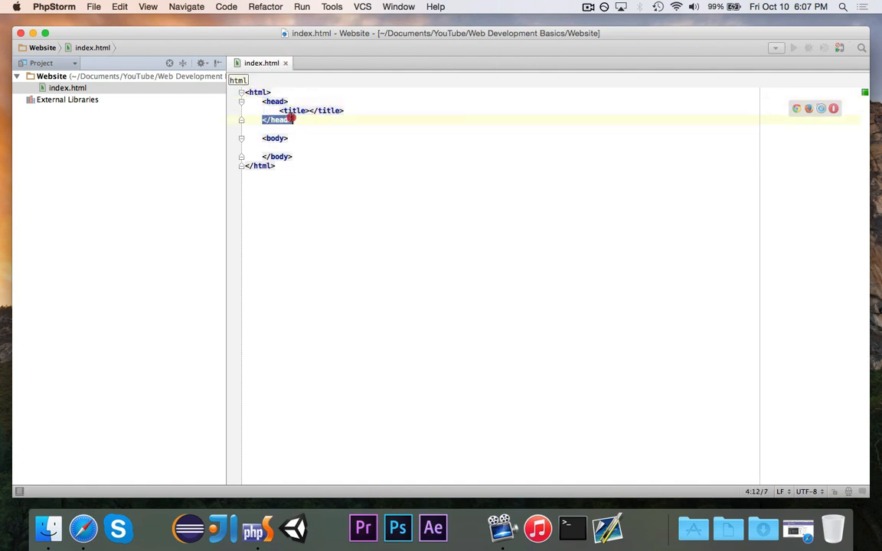
left_click(277, 119)
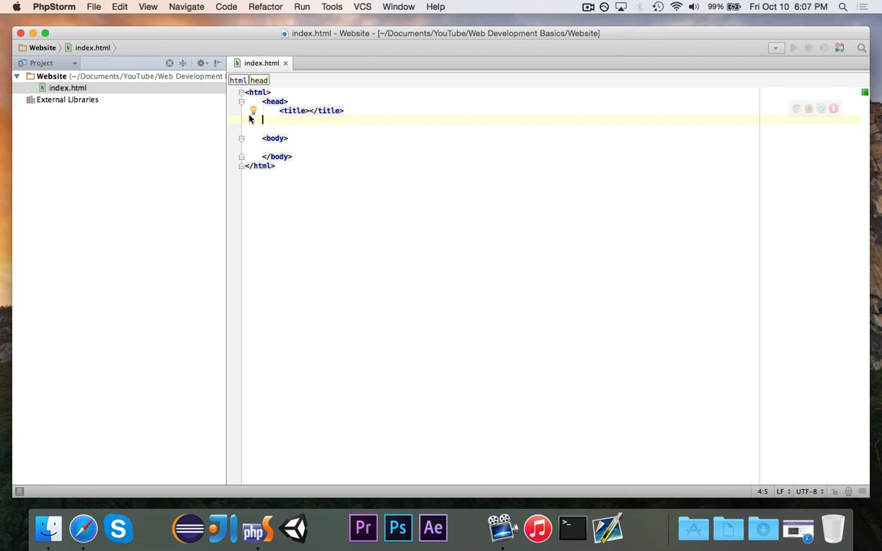
left_click(254, 110)
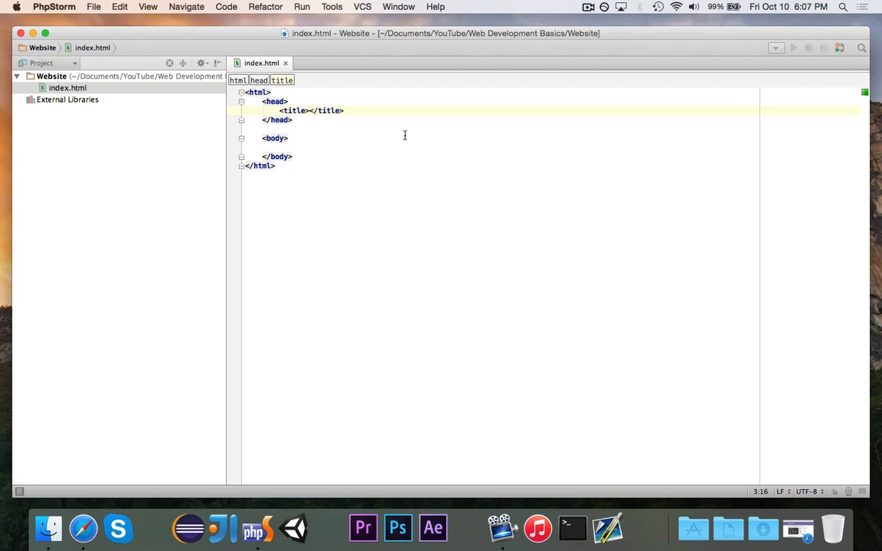
type("Website")
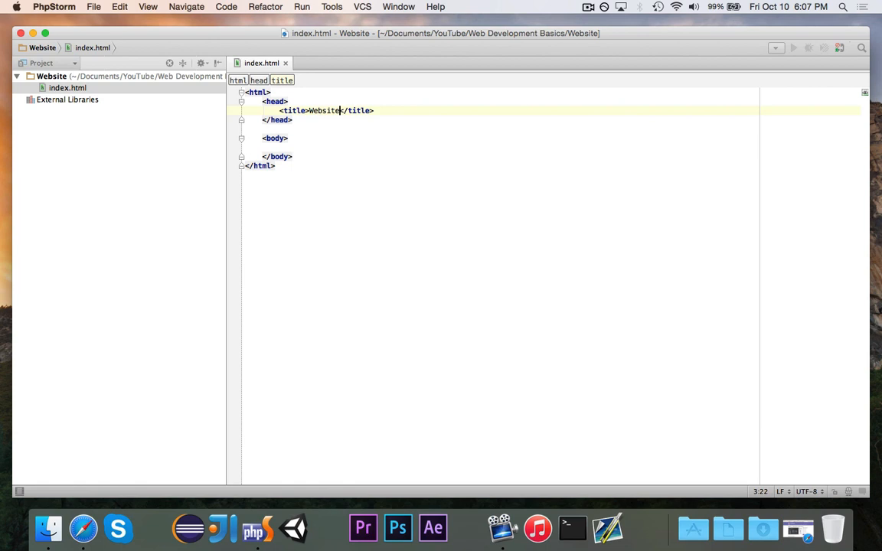
left_click(337, 147)
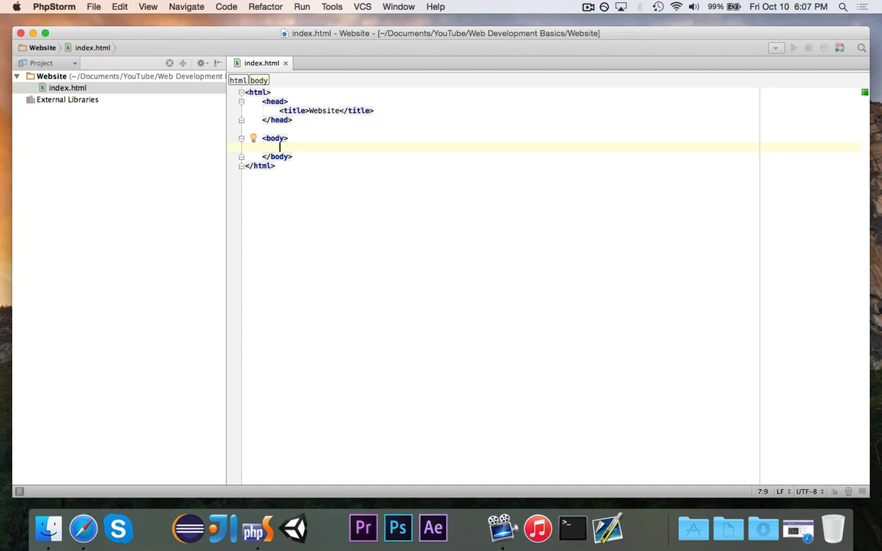
- Add a <p>Hello, world!</p> paragraph inside the body, removing the unwrapped text first
type("H")
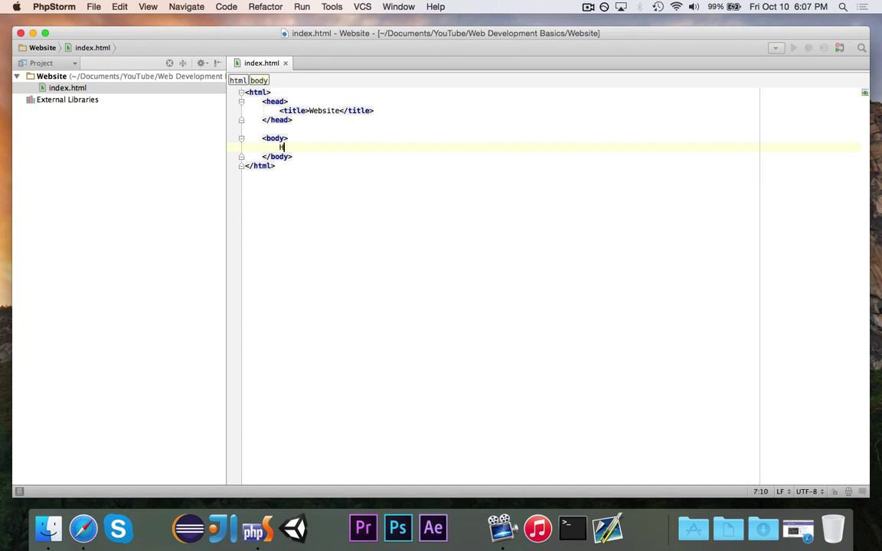
type("Hello, world!")
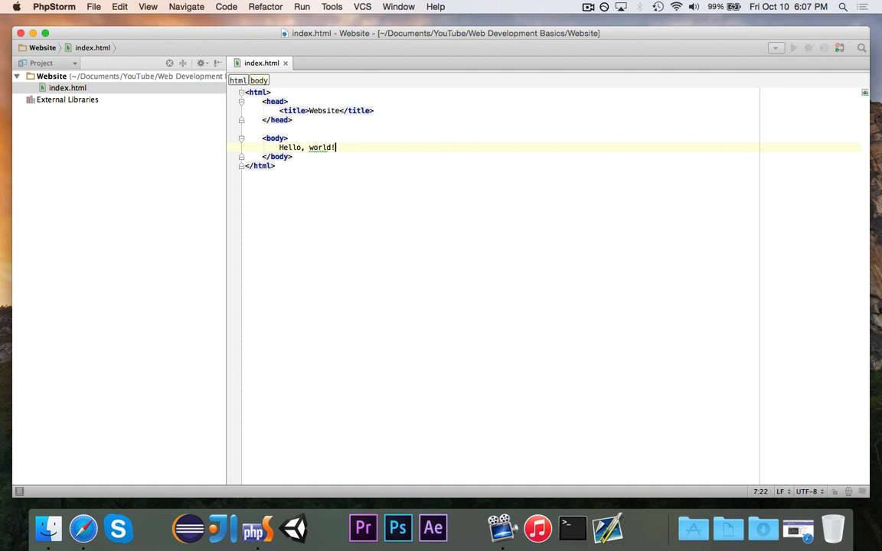
key("Backspace")
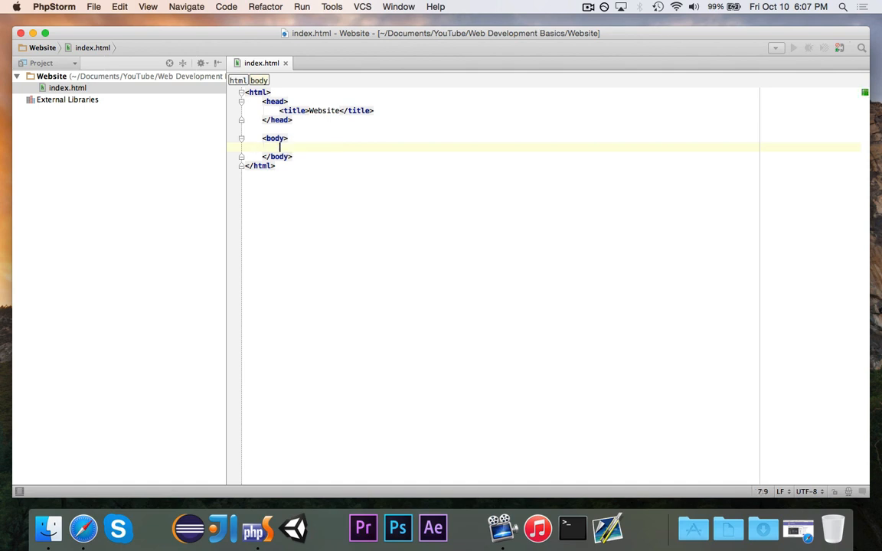
type("<p></p>")
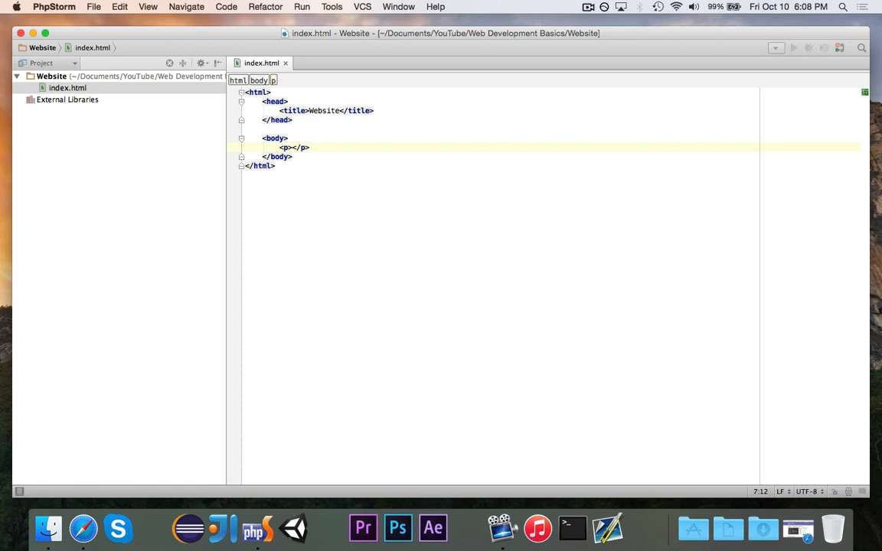
type("Hello, world!")
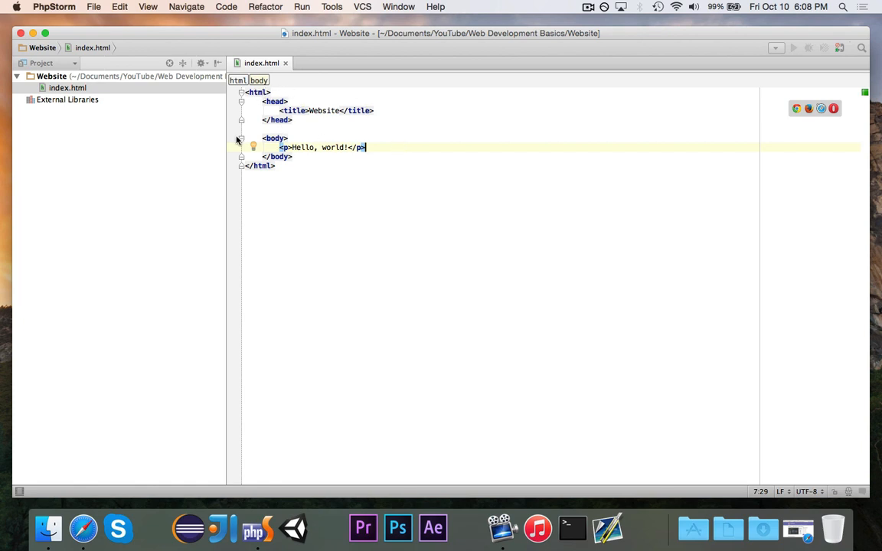
mouse_move(677, 184)
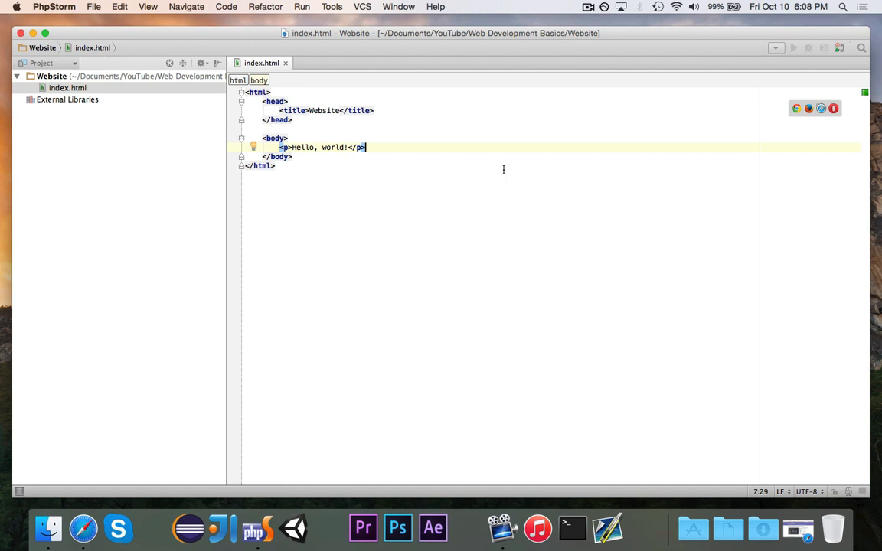
mouse_move(383, 174)
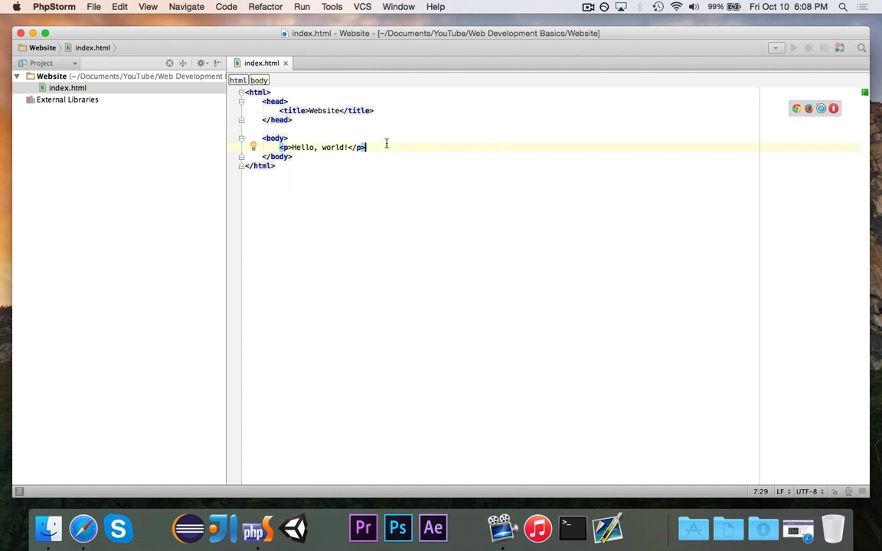
mouse_move(358, 205)
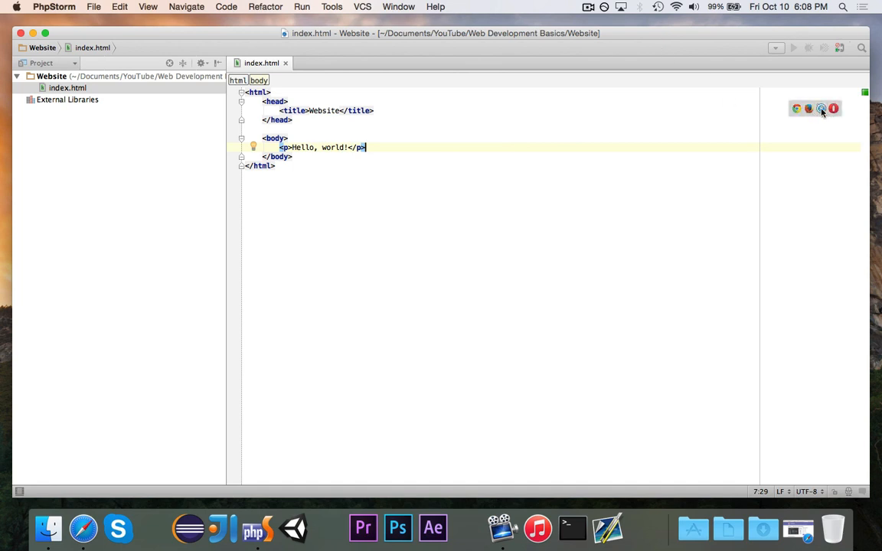
- Preview index.html in Safari from the editor's browser popup
left_click(821, 109)
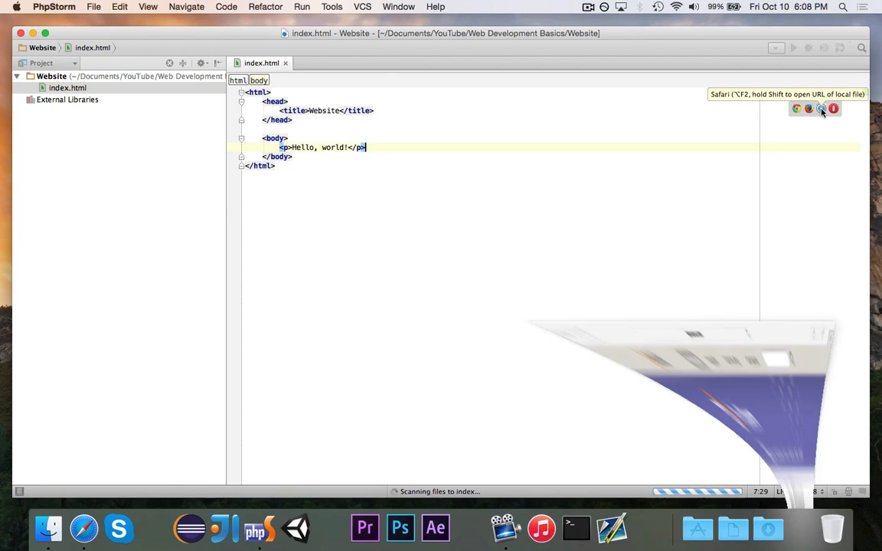
- View the Website preview tab in Safari and reveal its localhost:63342 address
left_click(820, 107)
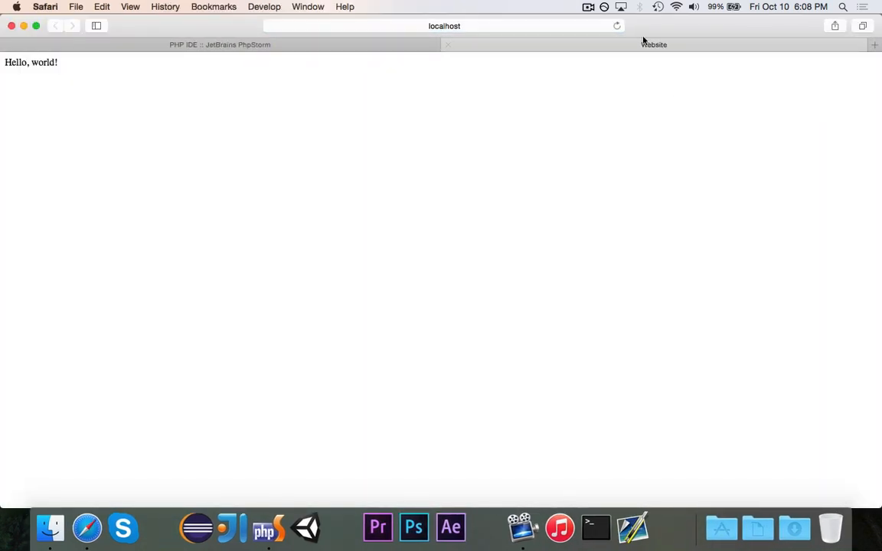
mouse_move(654, 45)
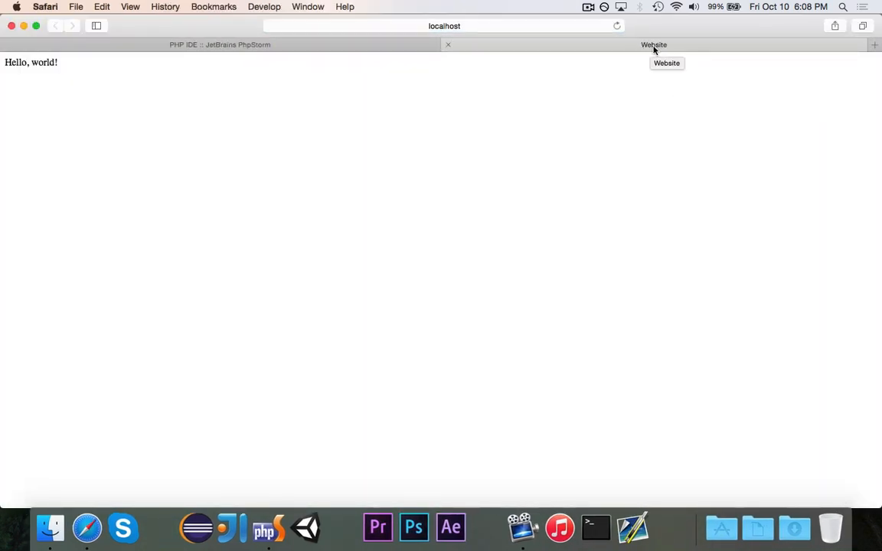
double_click(30, 62)
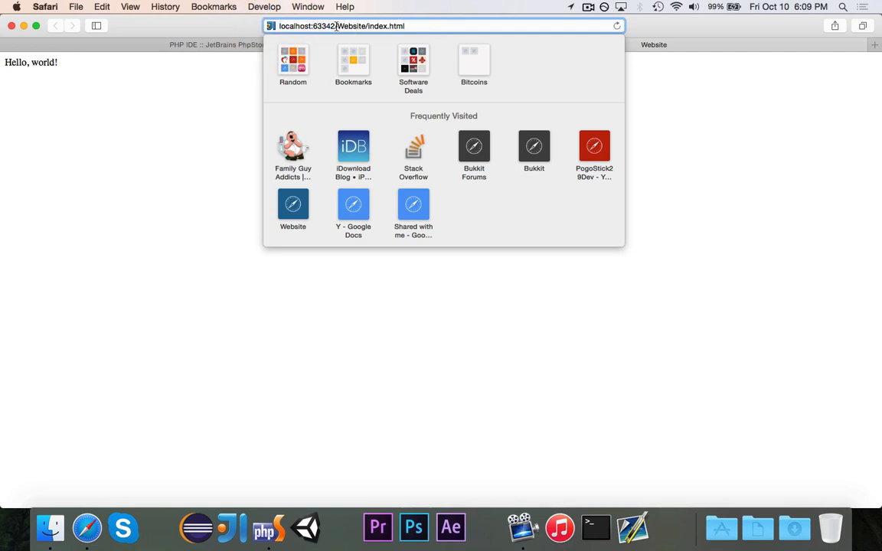
left_click(419, 26)
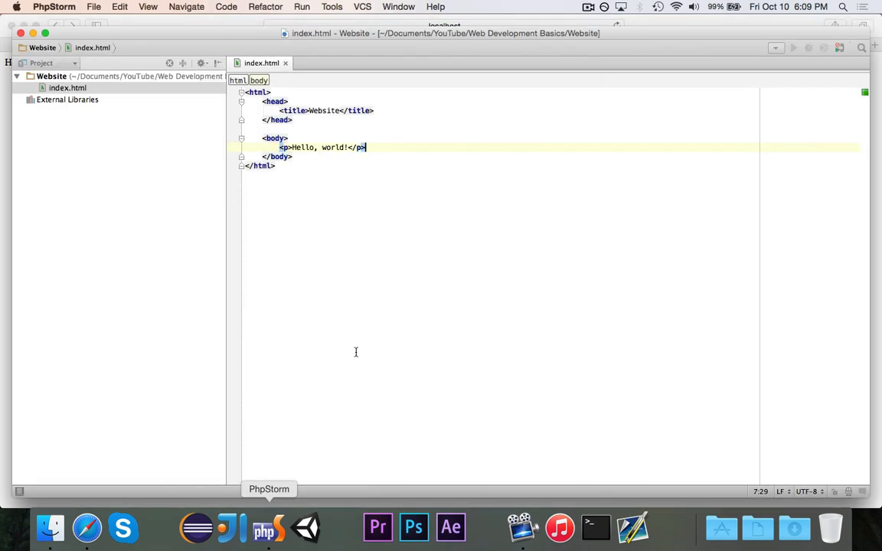
mouse_move(382, 287)
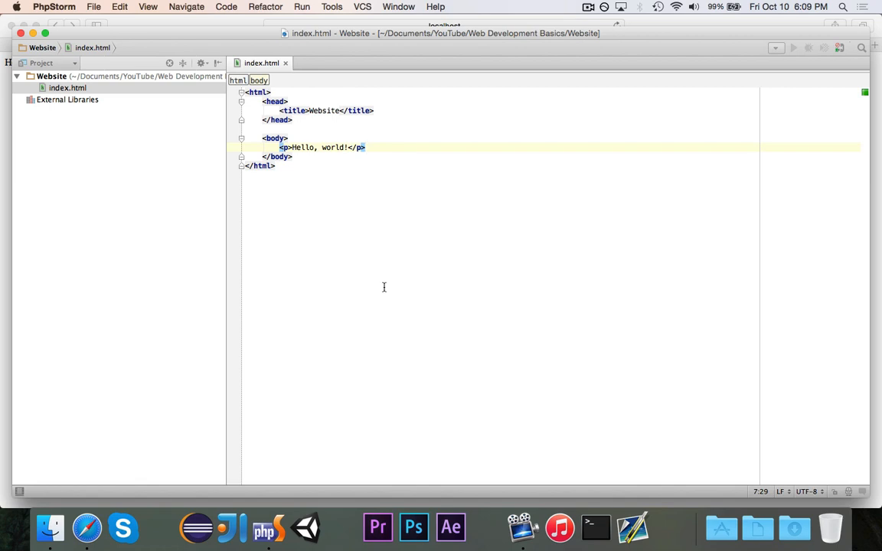
- Change the Hello, world! paragraph tags to h1 and refresh the Safari preview
left_click(288, 138)
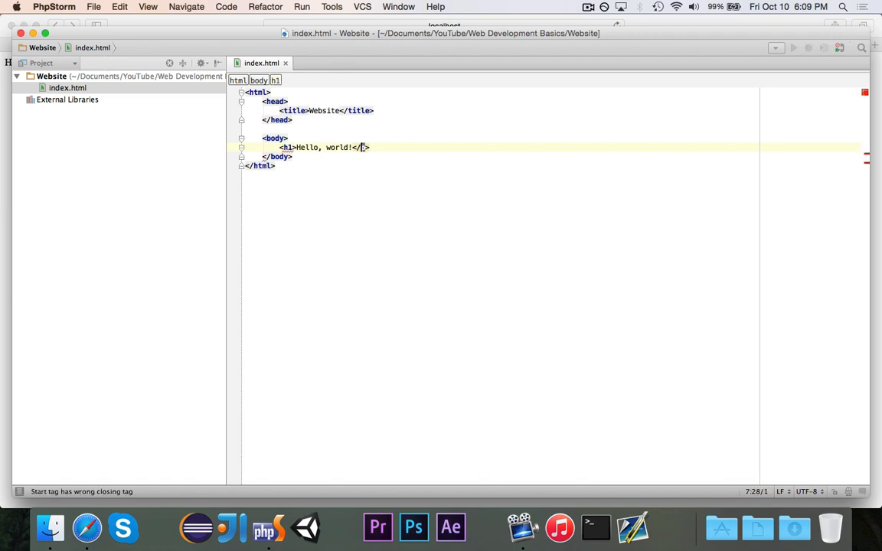
type("h1")
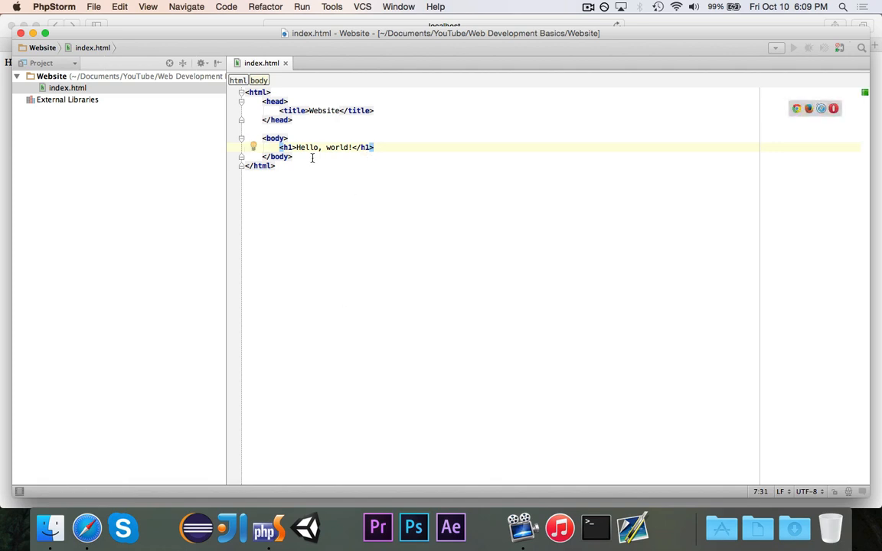
mouse_move(87, 528)
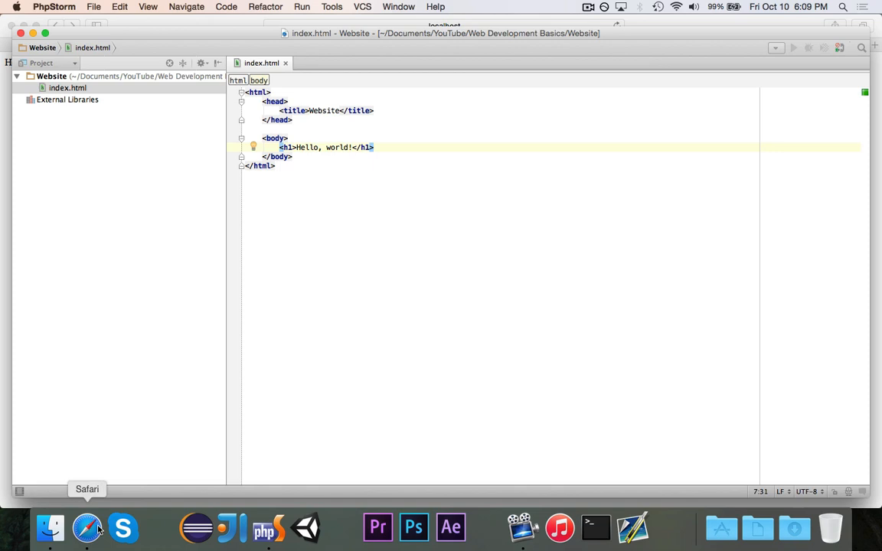
left_click(85, 526)
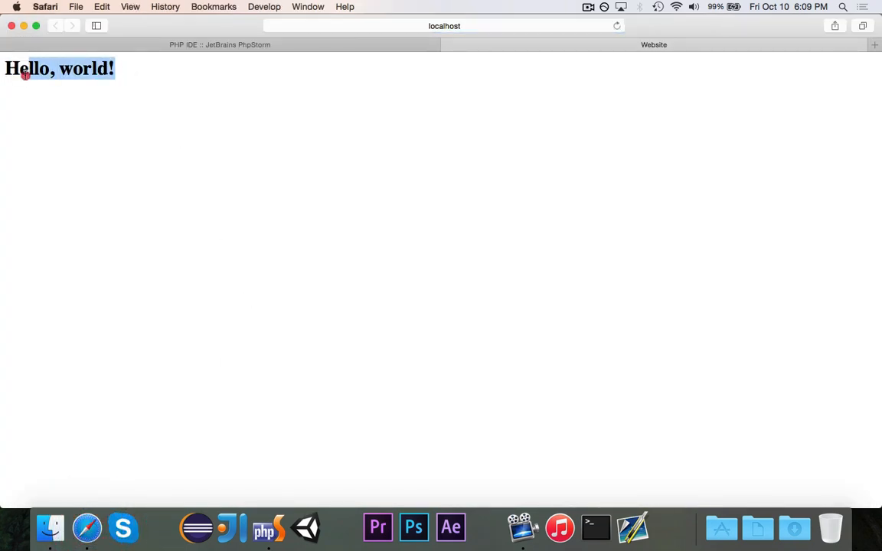
left_click(133, 133)
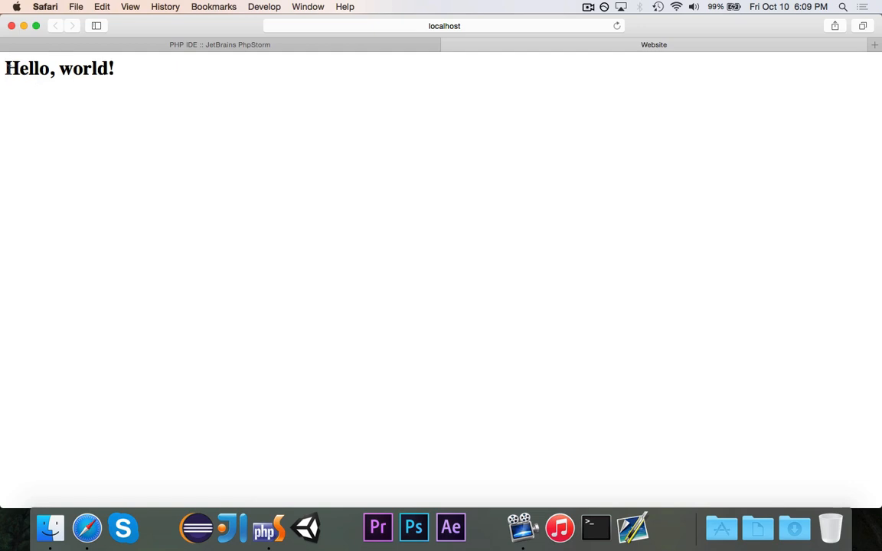
mouse_move(283, 458)
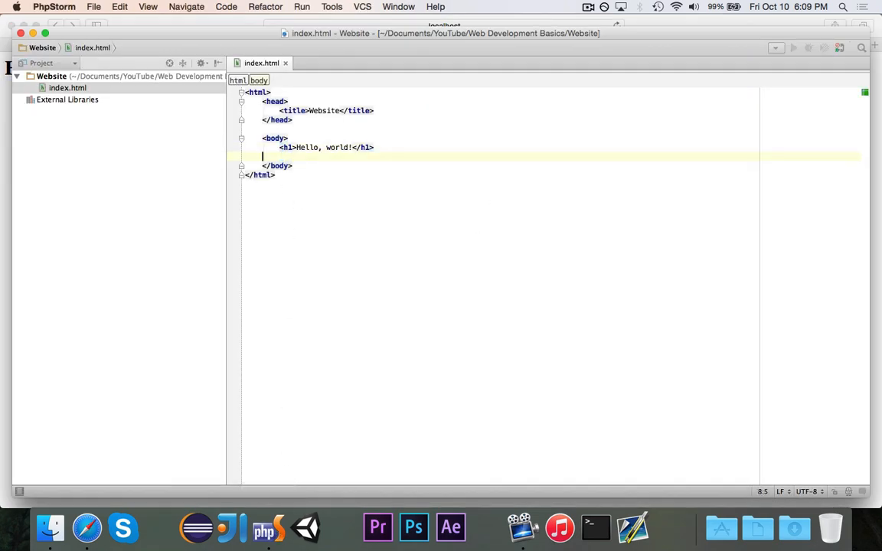
- Add an <h3>How are you today?</h3> line under the heading and preview it in Safari
type("<h3></h3>")
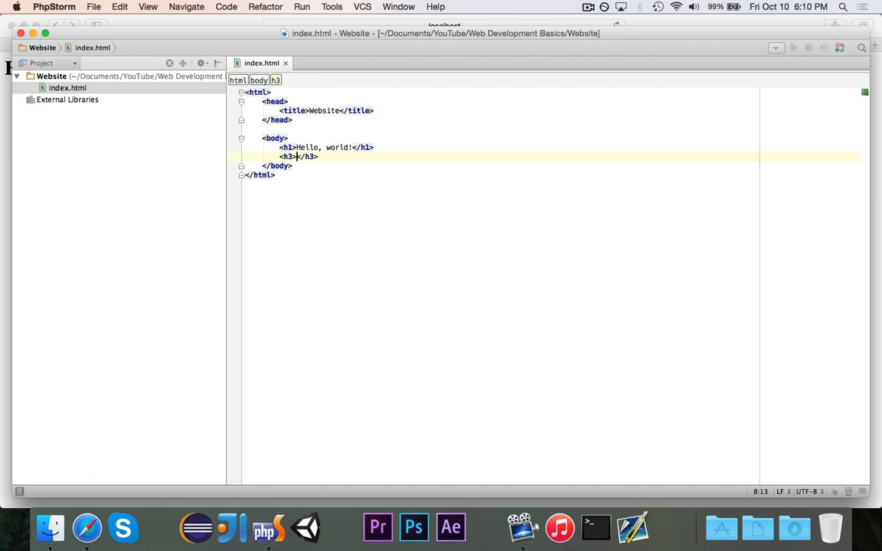
type("How are you today")
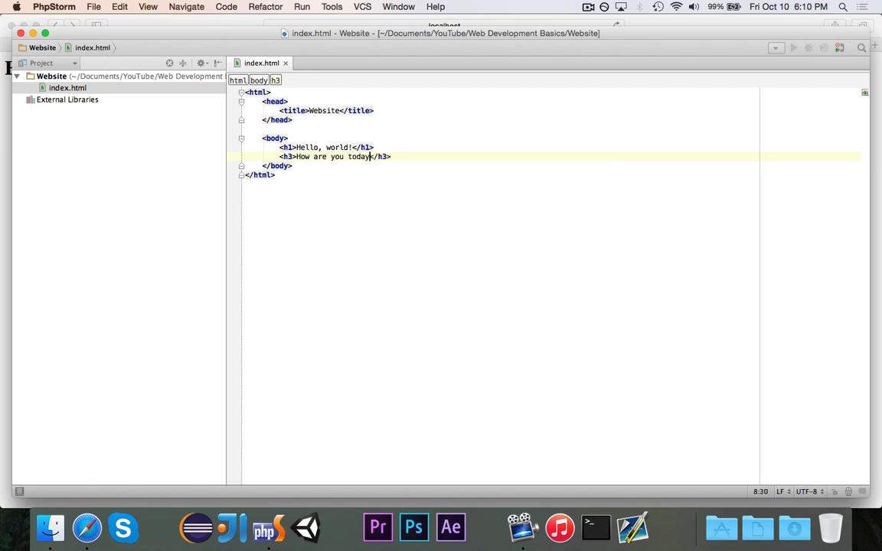
left_click(85, 527)
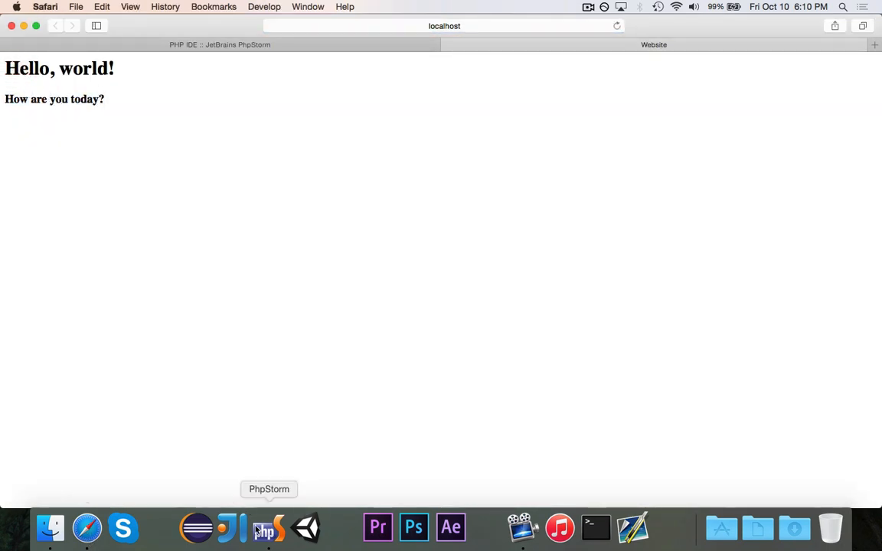
left_click(270, 526)
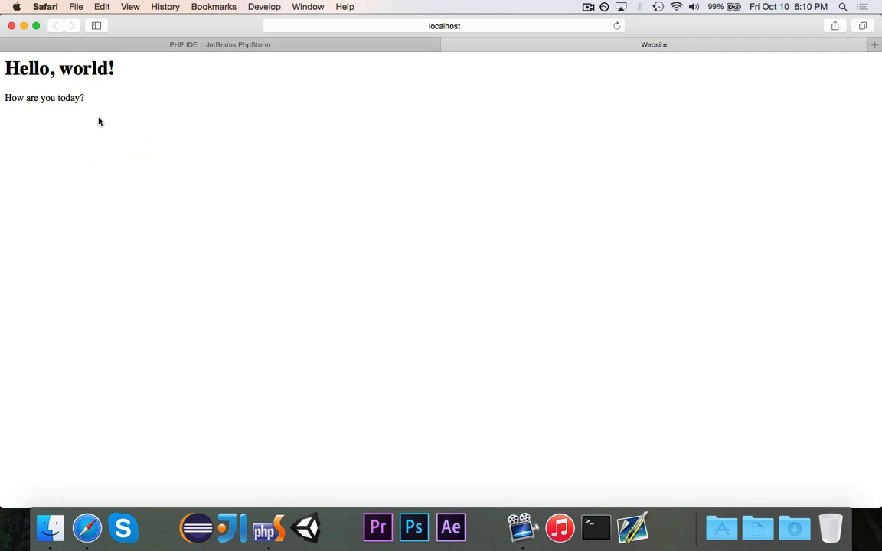
mouse_move(248, 224)
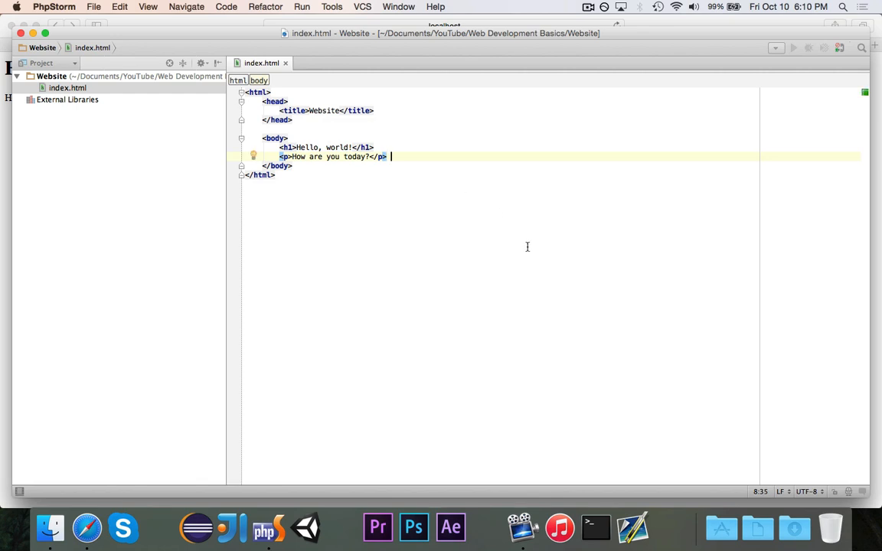
- End the h1 line with the comment <!-- This is the largest header. -->
left_click(373, 147)
type(" <!--")
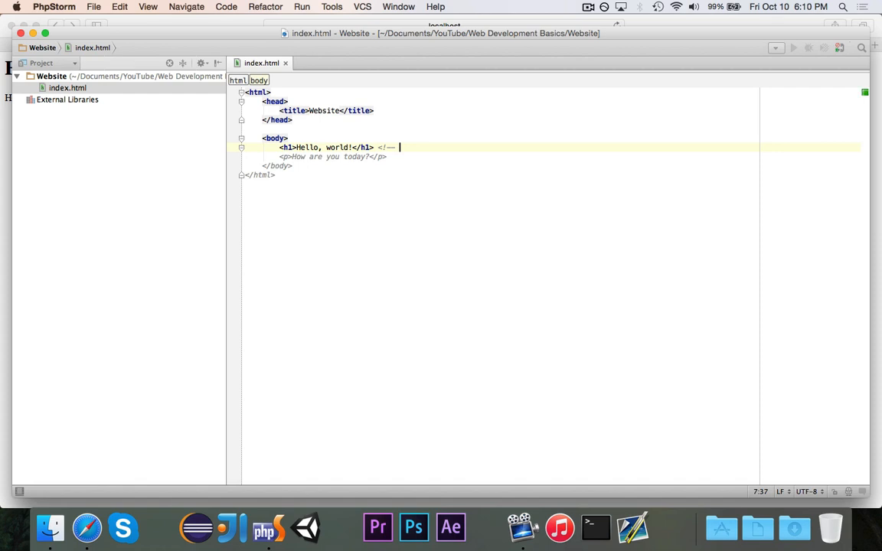
type("This is")
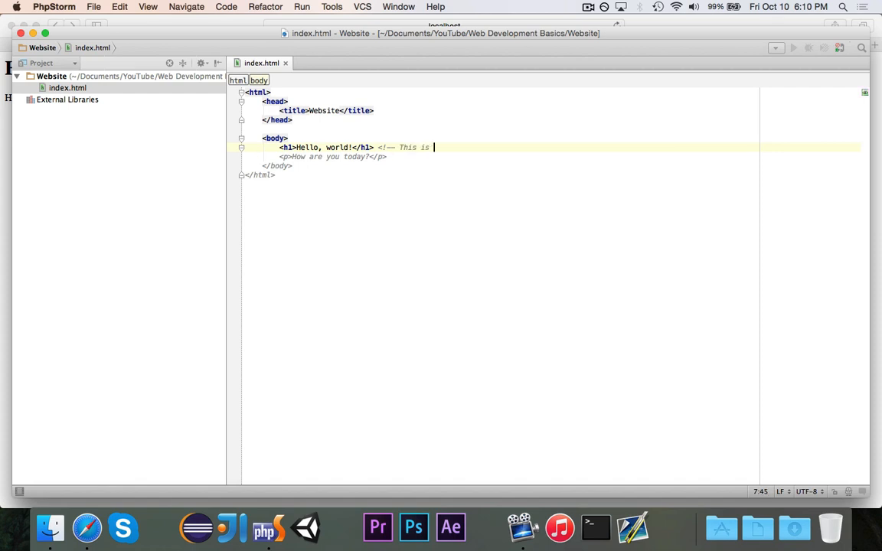
type("the larget")
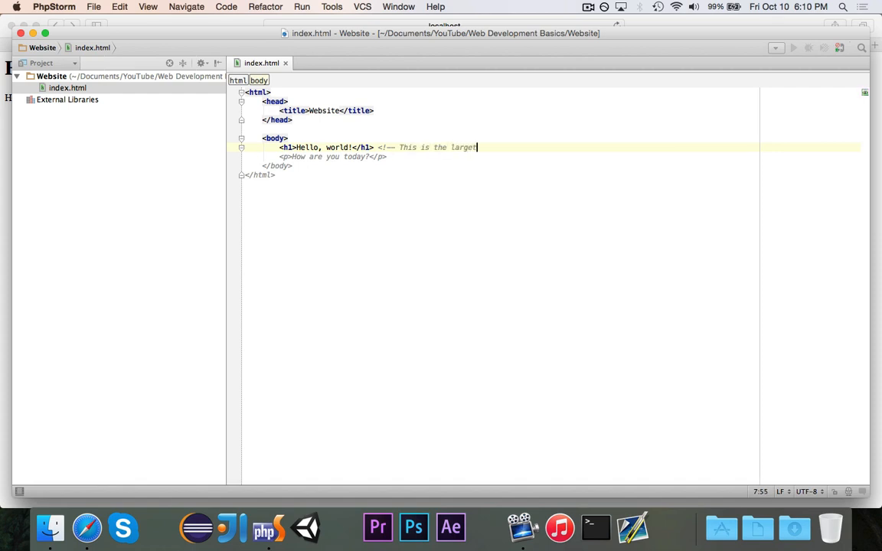
type("header.")
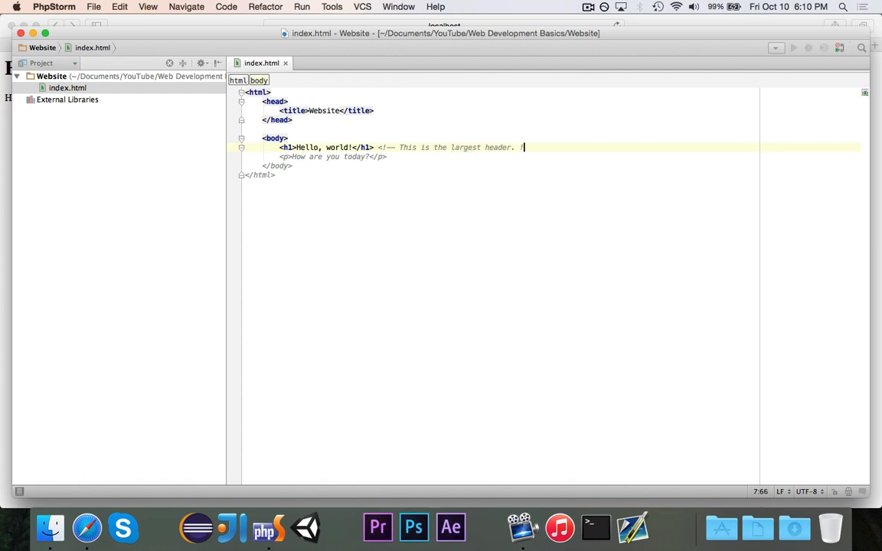
type("-->")
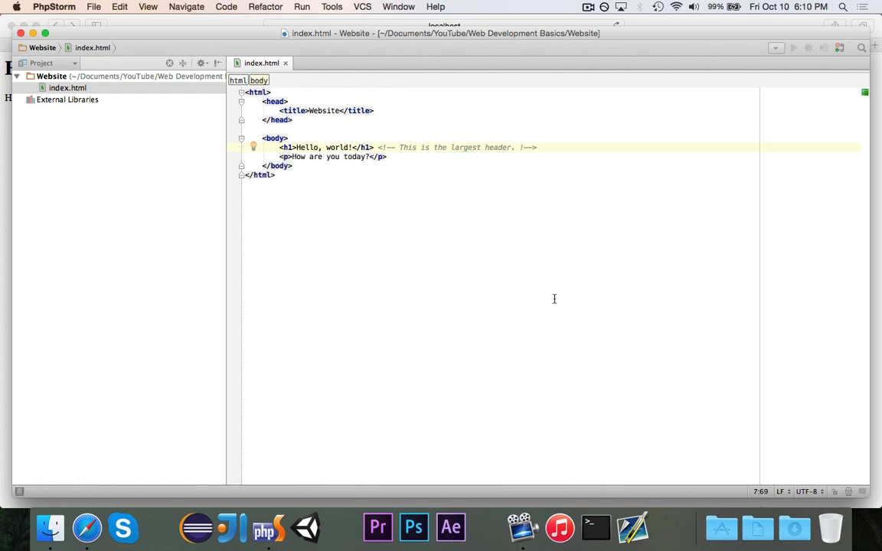
left_click(536, 146)
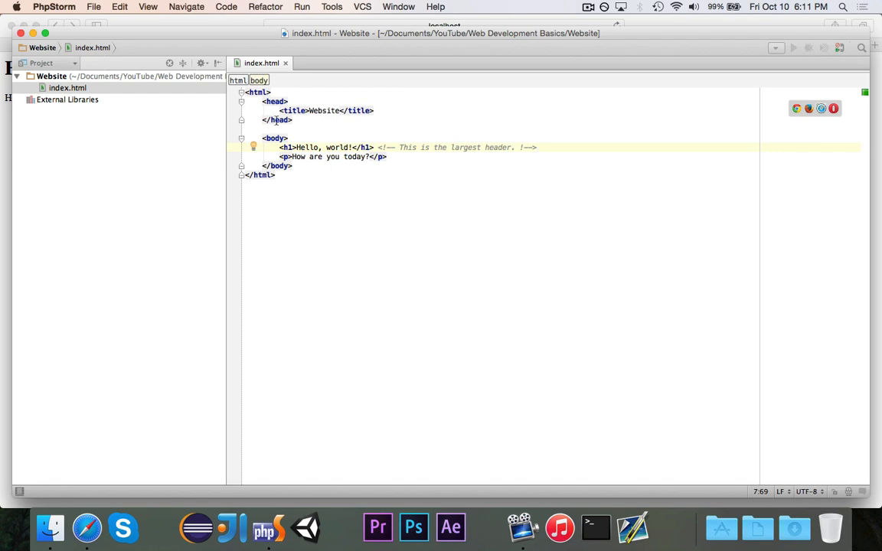
- End the p line with the comment <!-- This is a paragraph. -->
left_click(391, 156)
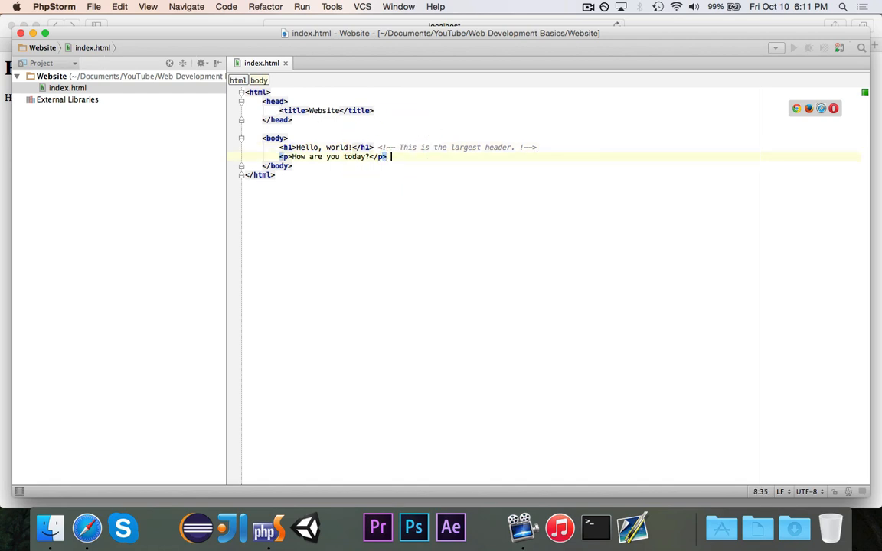
type("<!--")
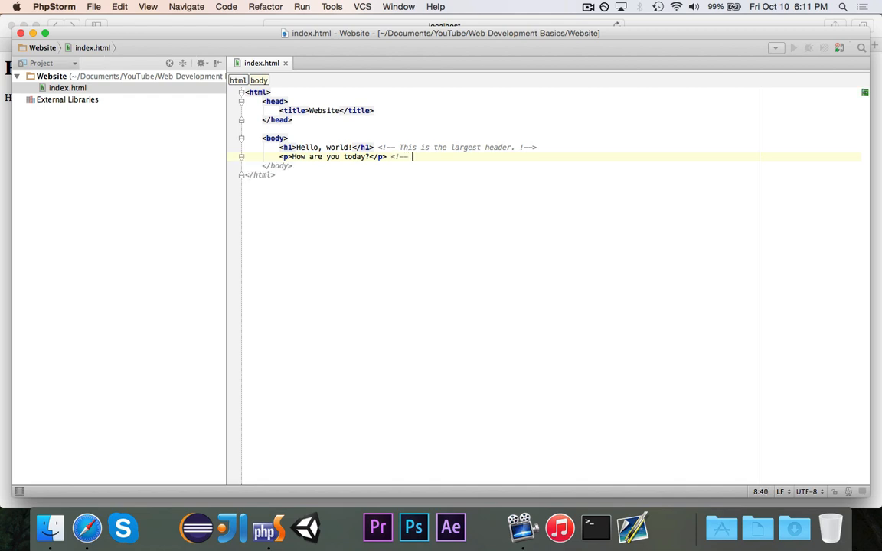
type("This is a pa")
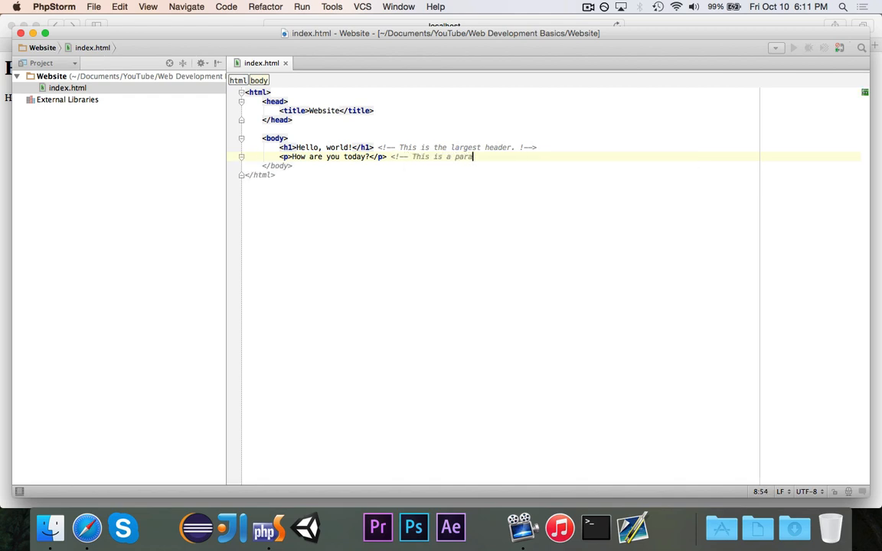
type("raph. !")
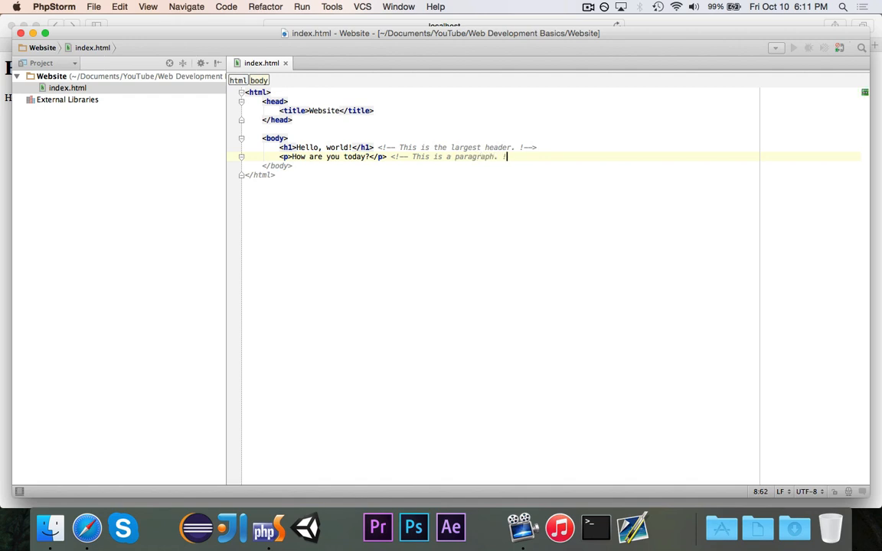
type("-->")
left_click(500, 110)
type(" <!--")
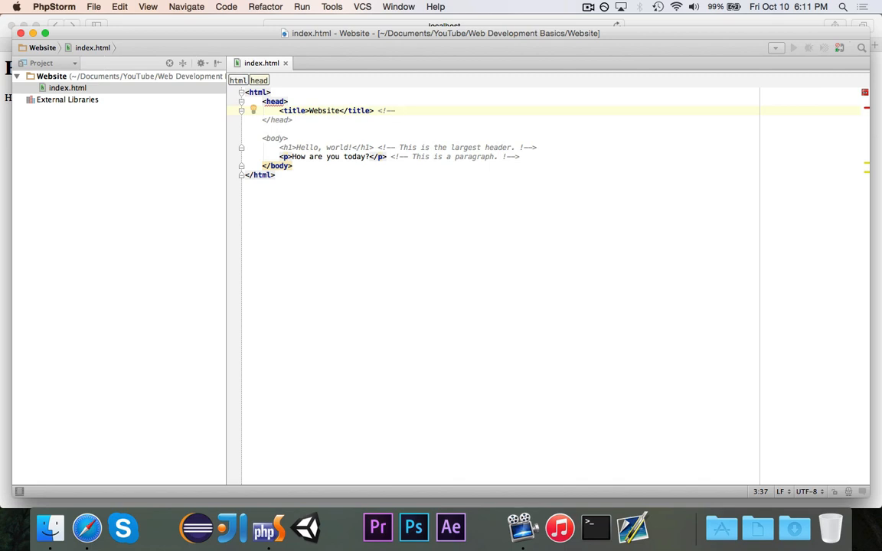
- Finish the title-line comment <!-- This sets the title of the page. -->
type("This s")
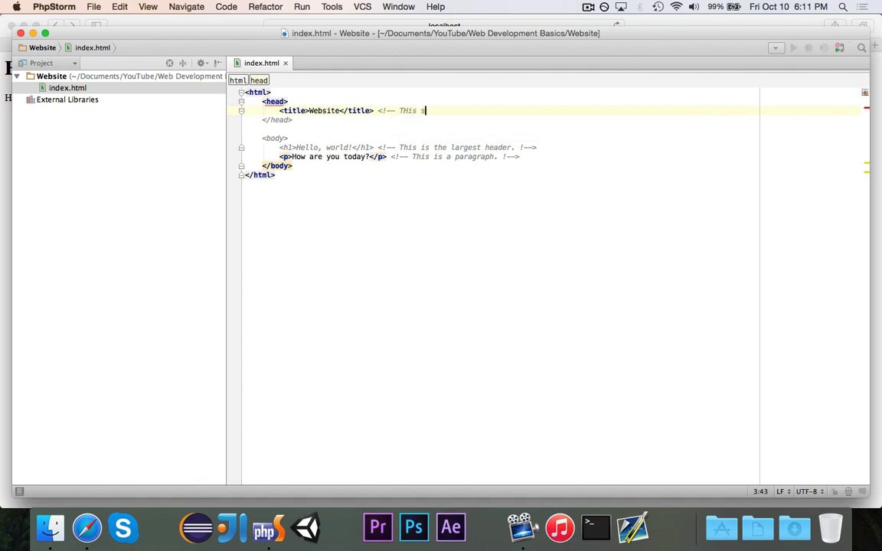
type("t")
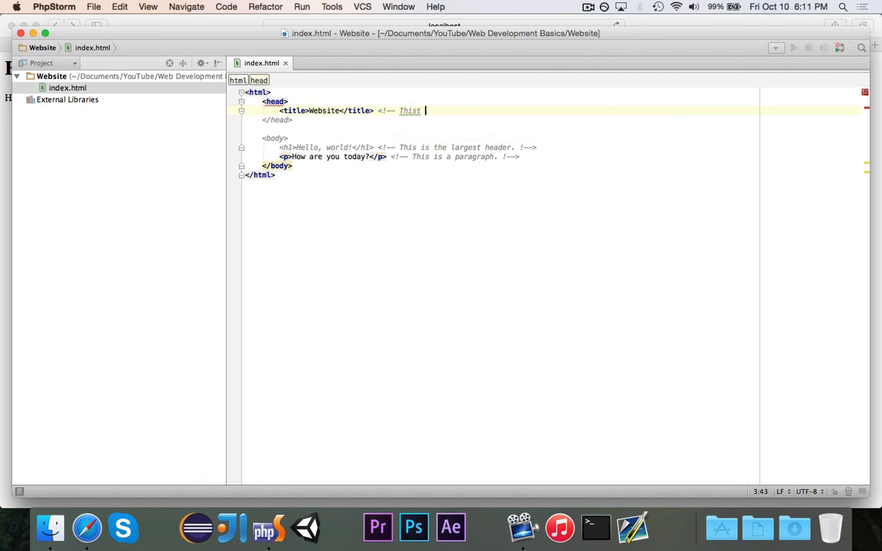
type("ste")
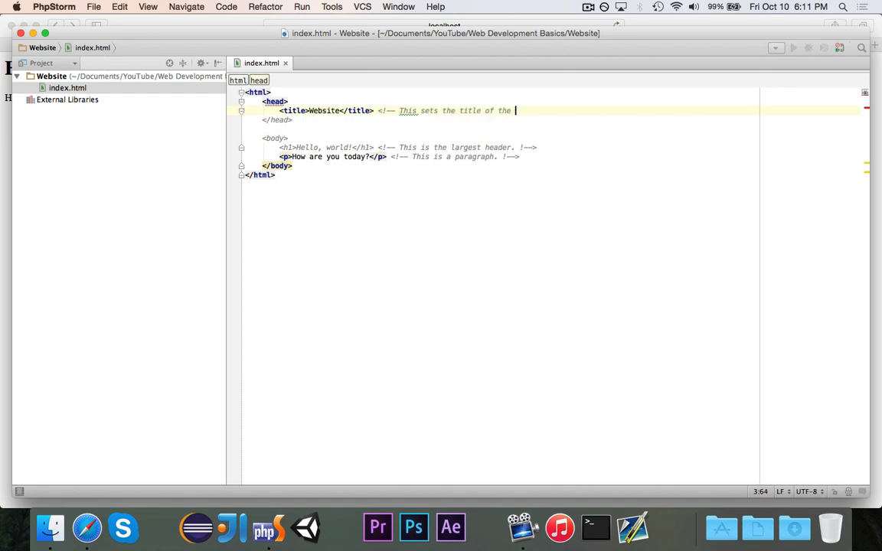
type("page. >")
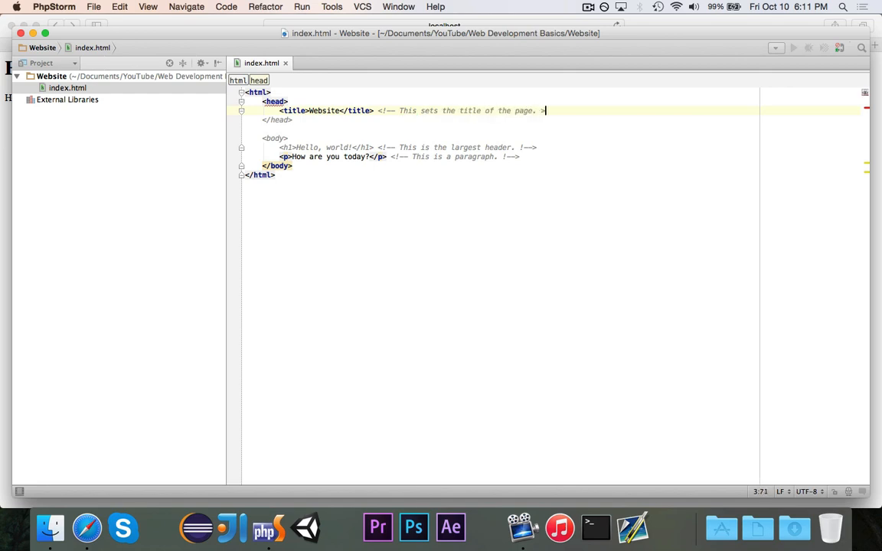
type("--")
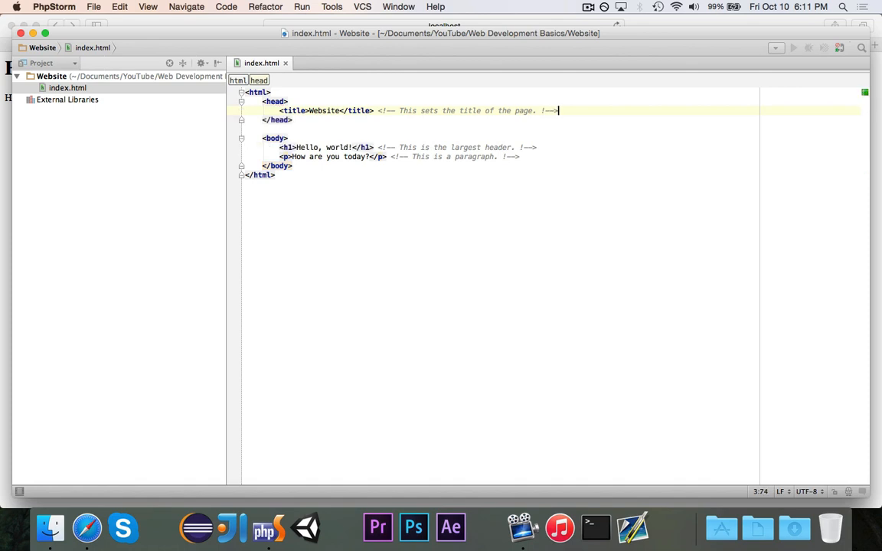